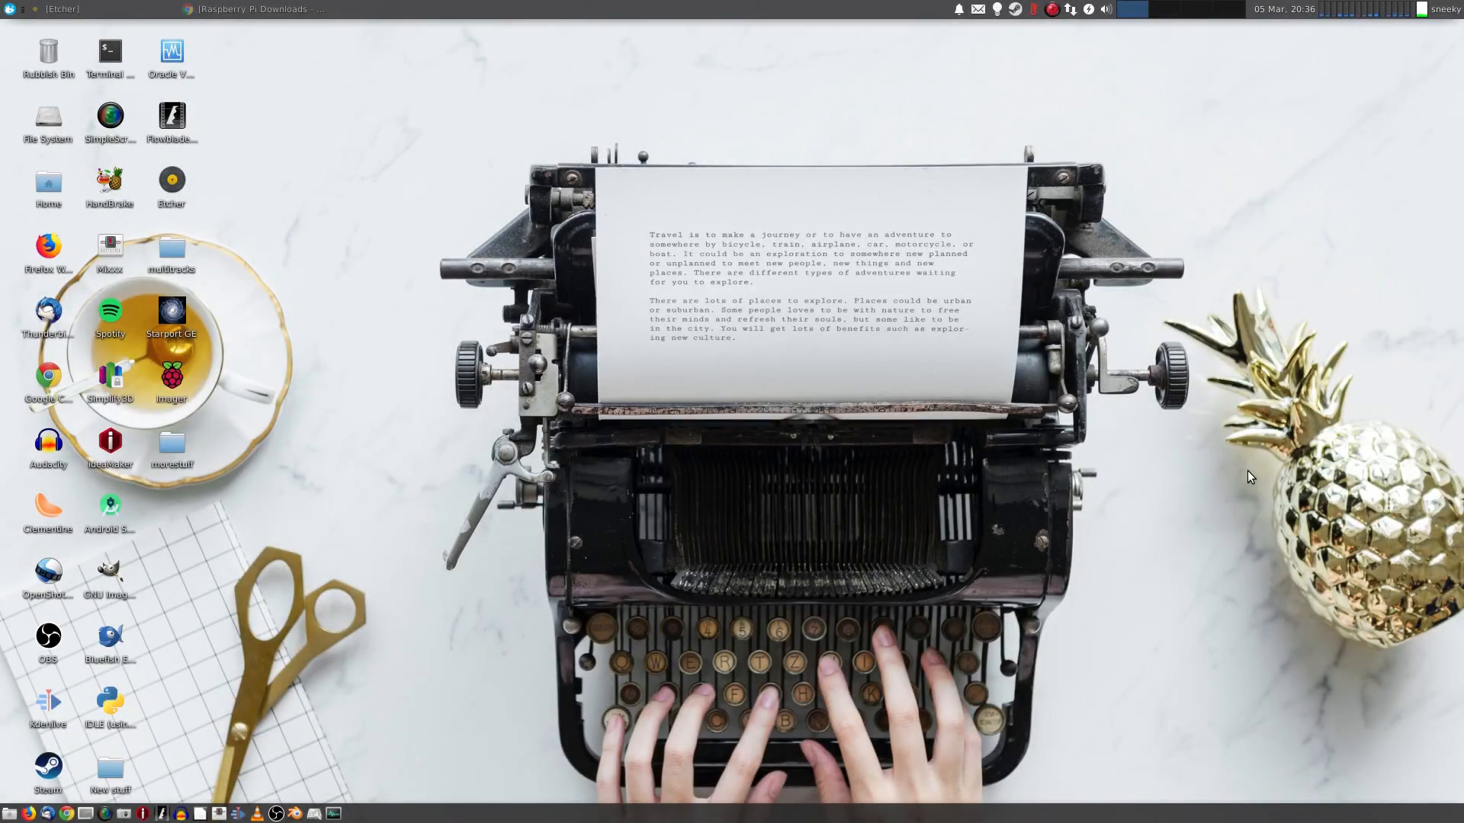
{"action": "mouse_move", "coordinate": [569, 177]}
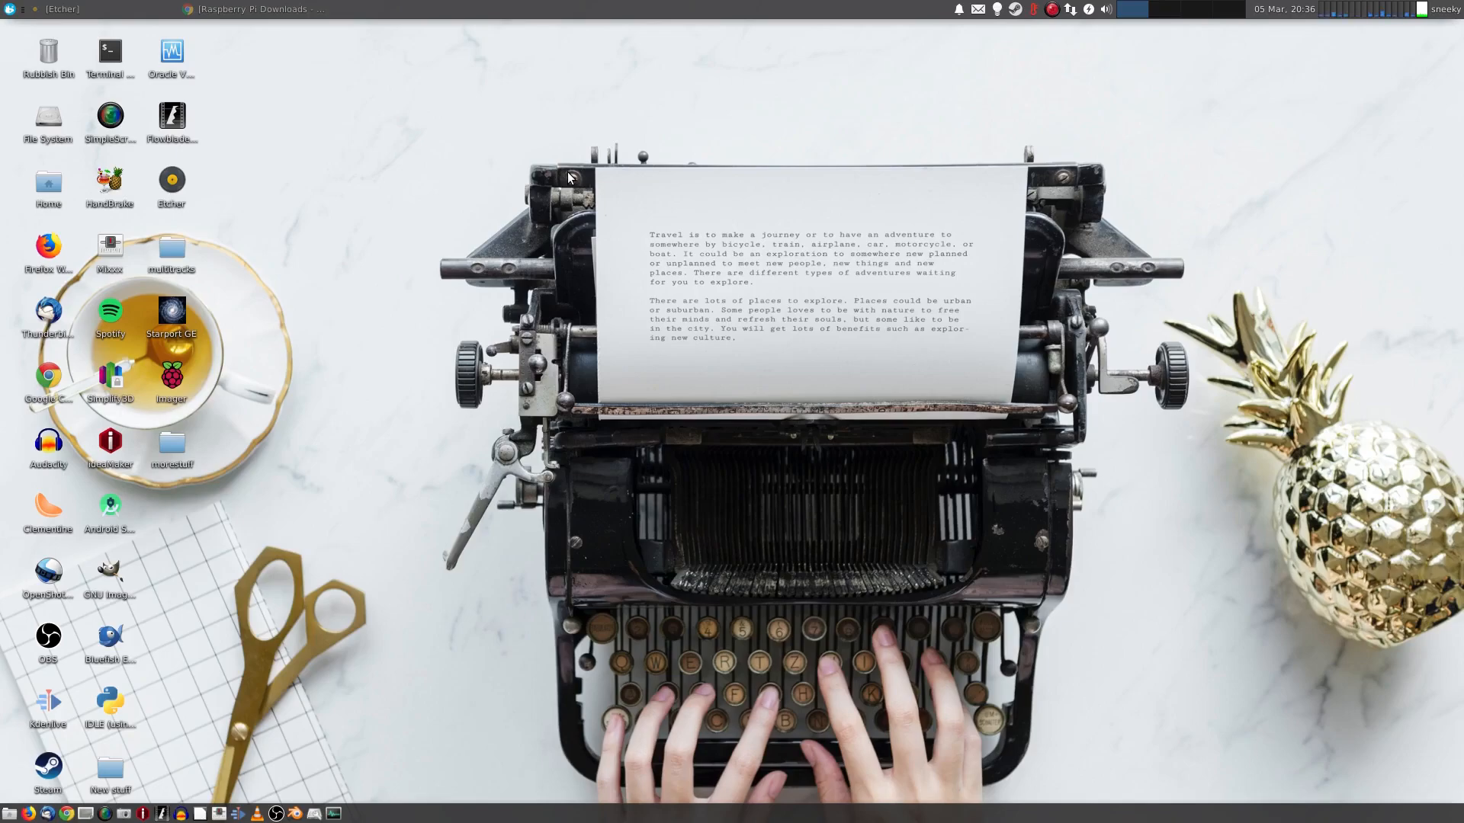
{"action": "mouse_move", "coordinate": [585, 174]}
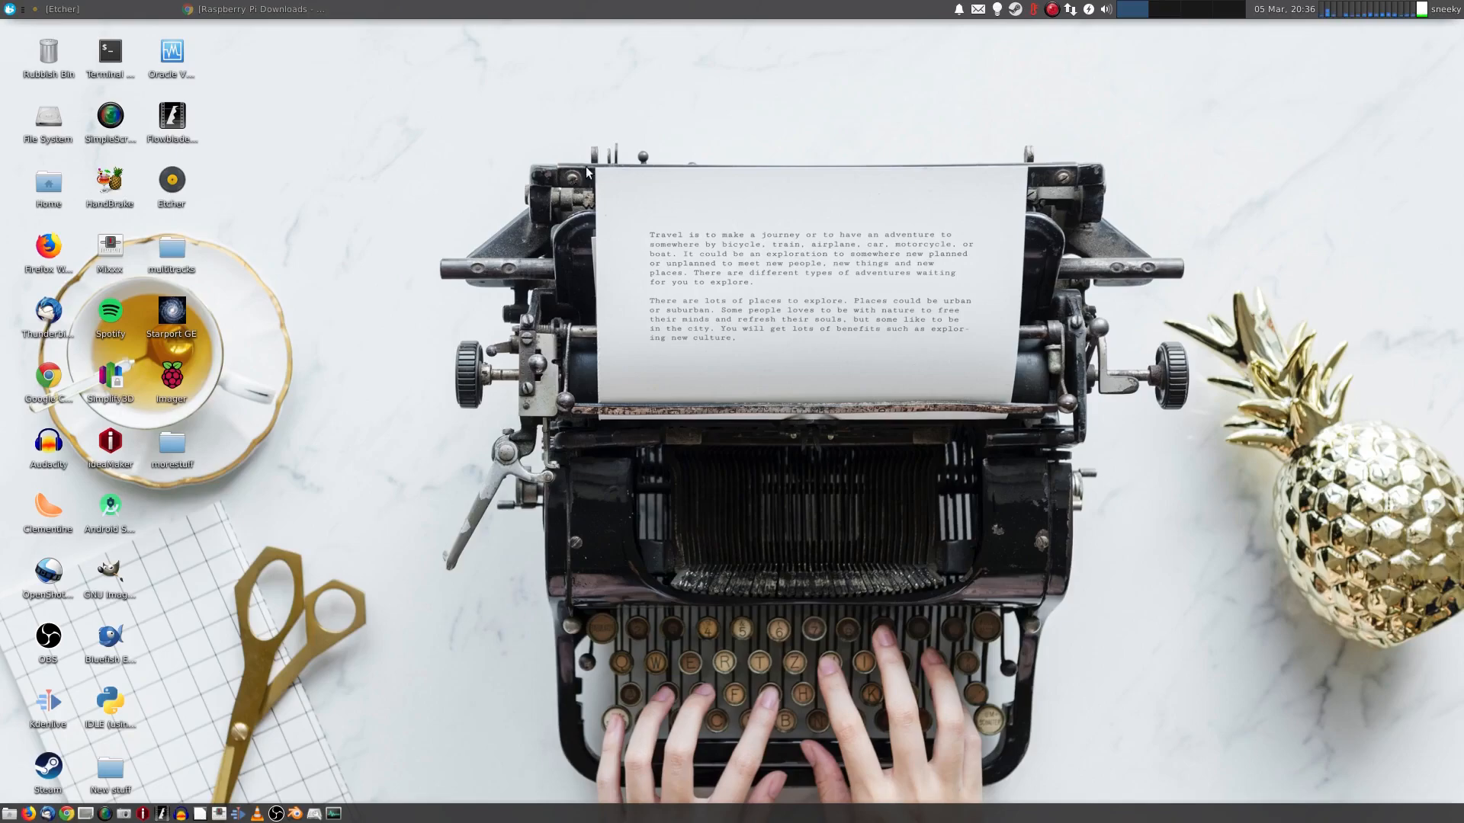
{"action": "mouse_move", "coordinate": [568, 161]}
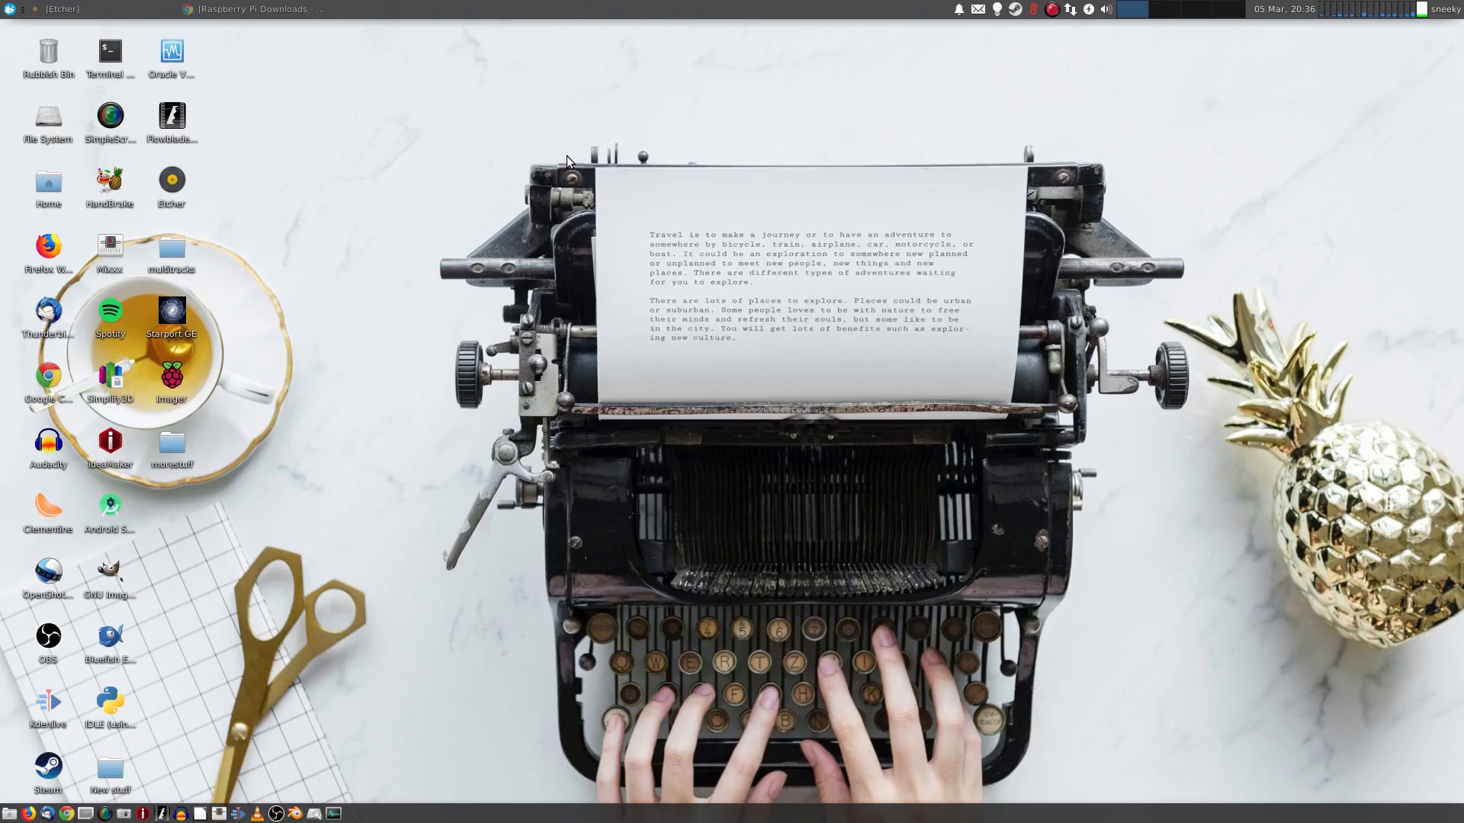
- Restore Chrome showing raspberrypi.org/downloads with the Raspberry Pi Imager links
{"action": "left_click", "coordinate": [255, 10]}
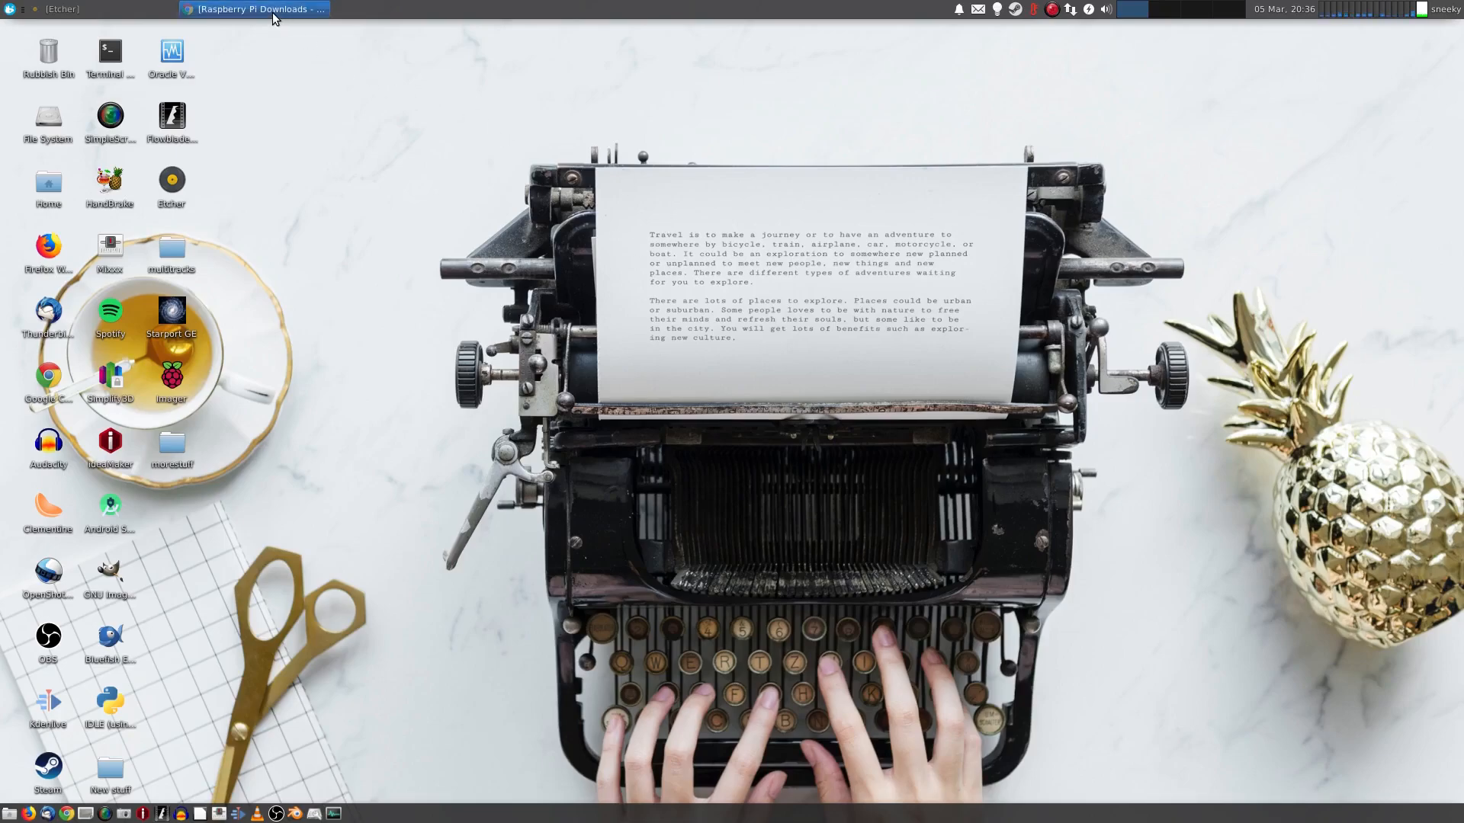
{"action": "left_click", "coordinate": [255, 9]}
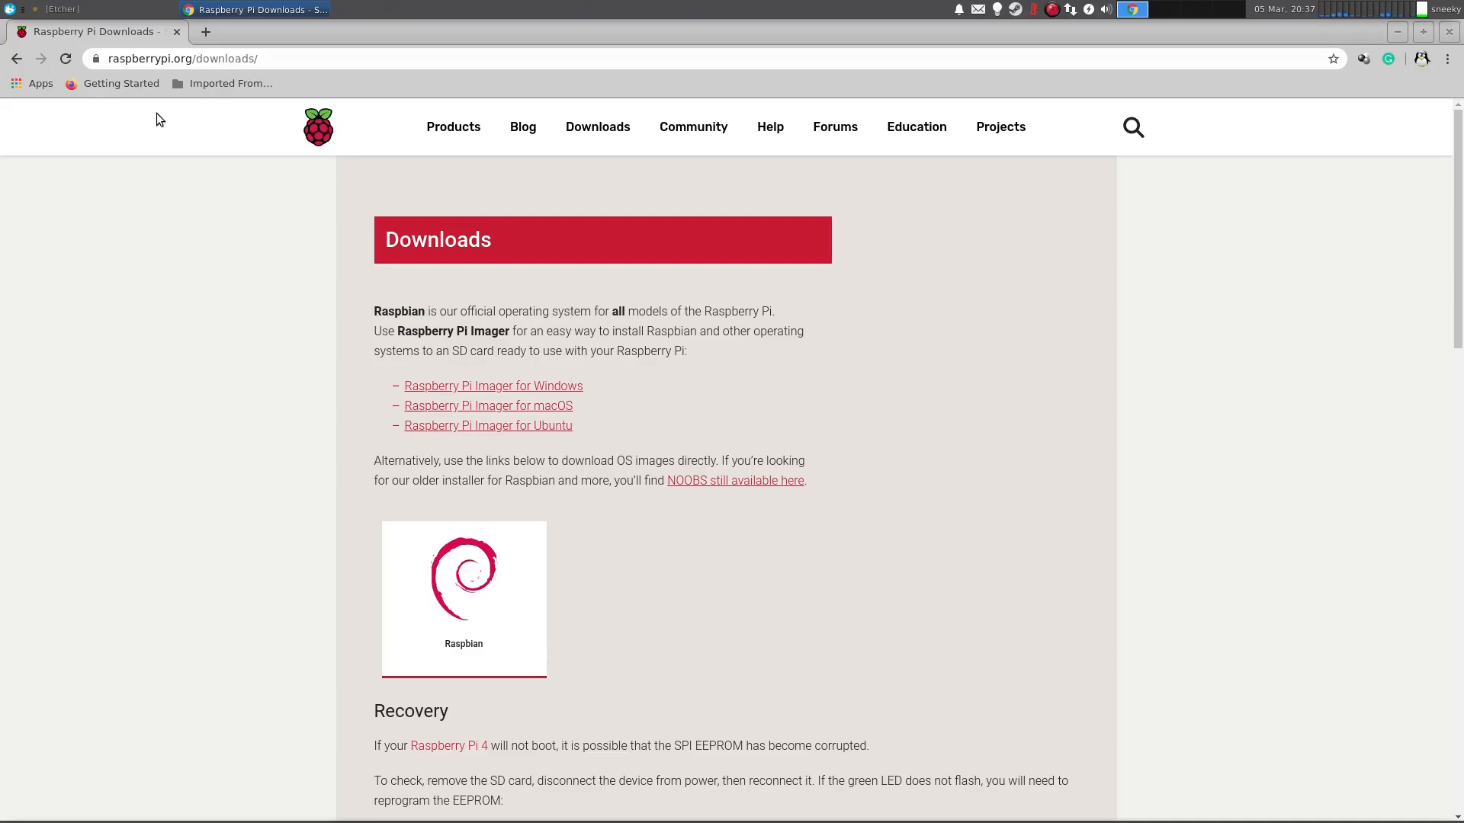
{"action": "mouse_move", "coordinate": [988, 458]}
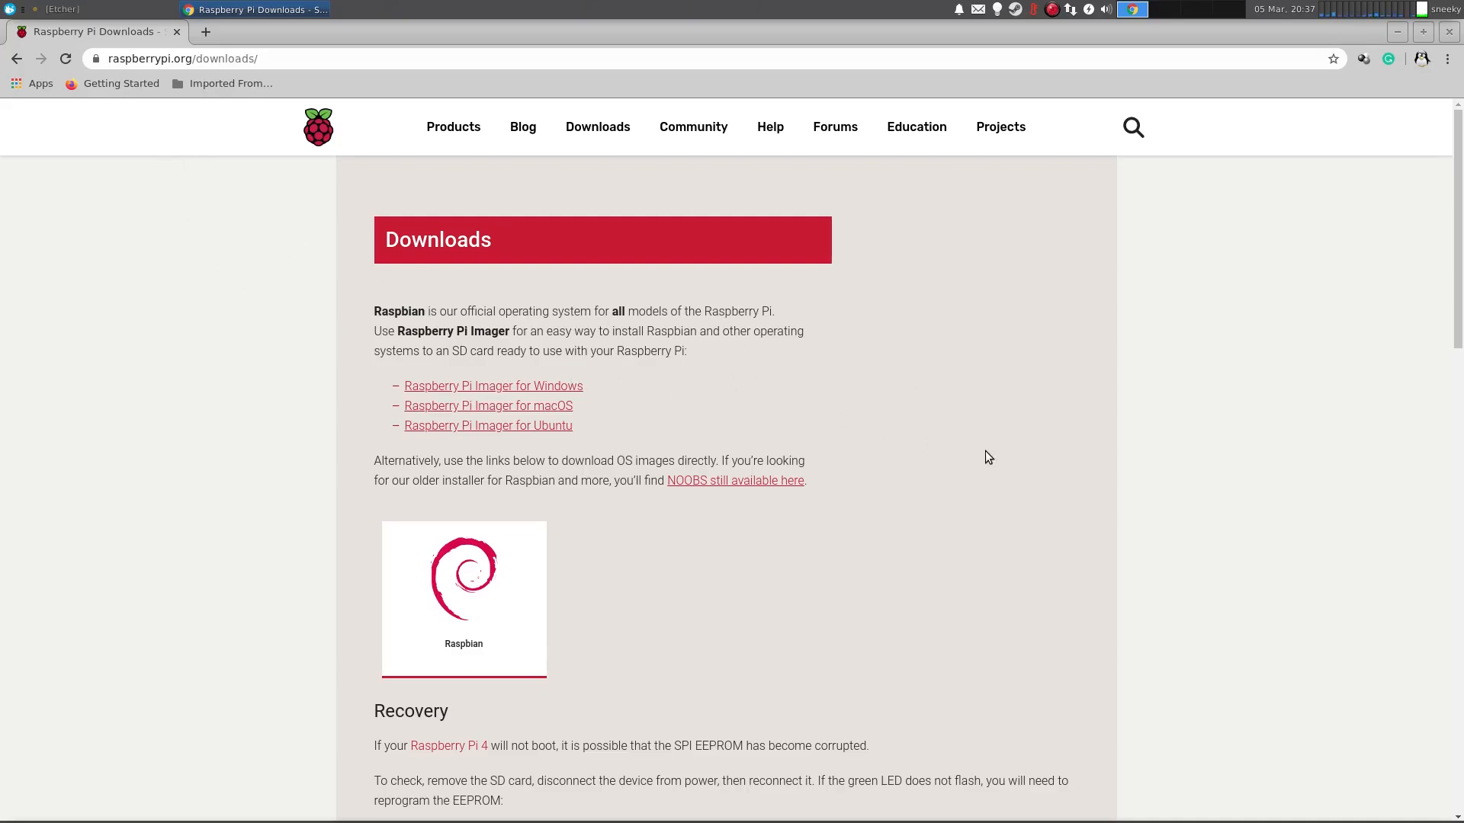
{"action": "mouse_move", "coordinate": [745, 394]}
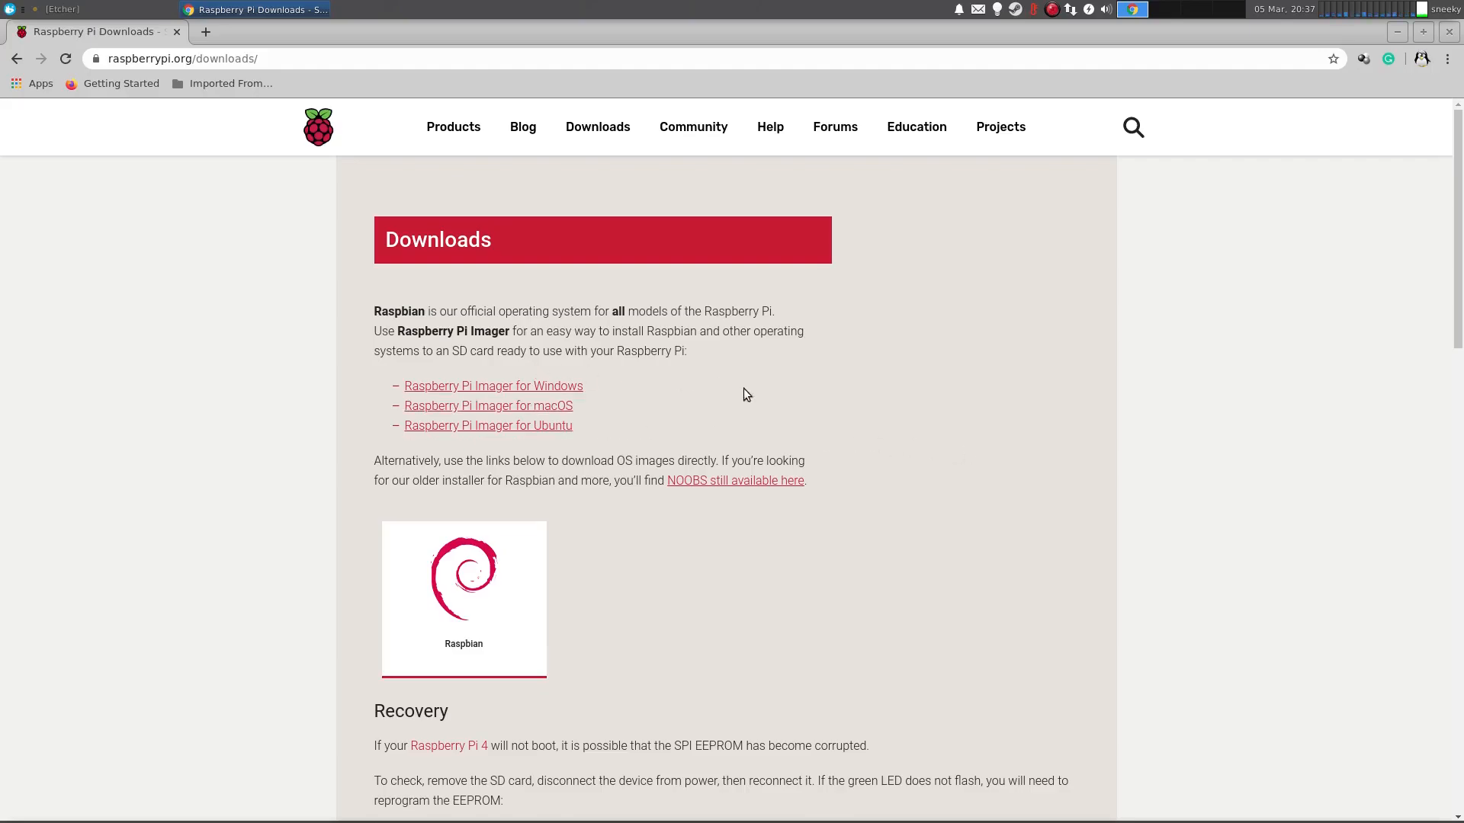
{"action": "mouse_move", "coordinate": [975, 418]}
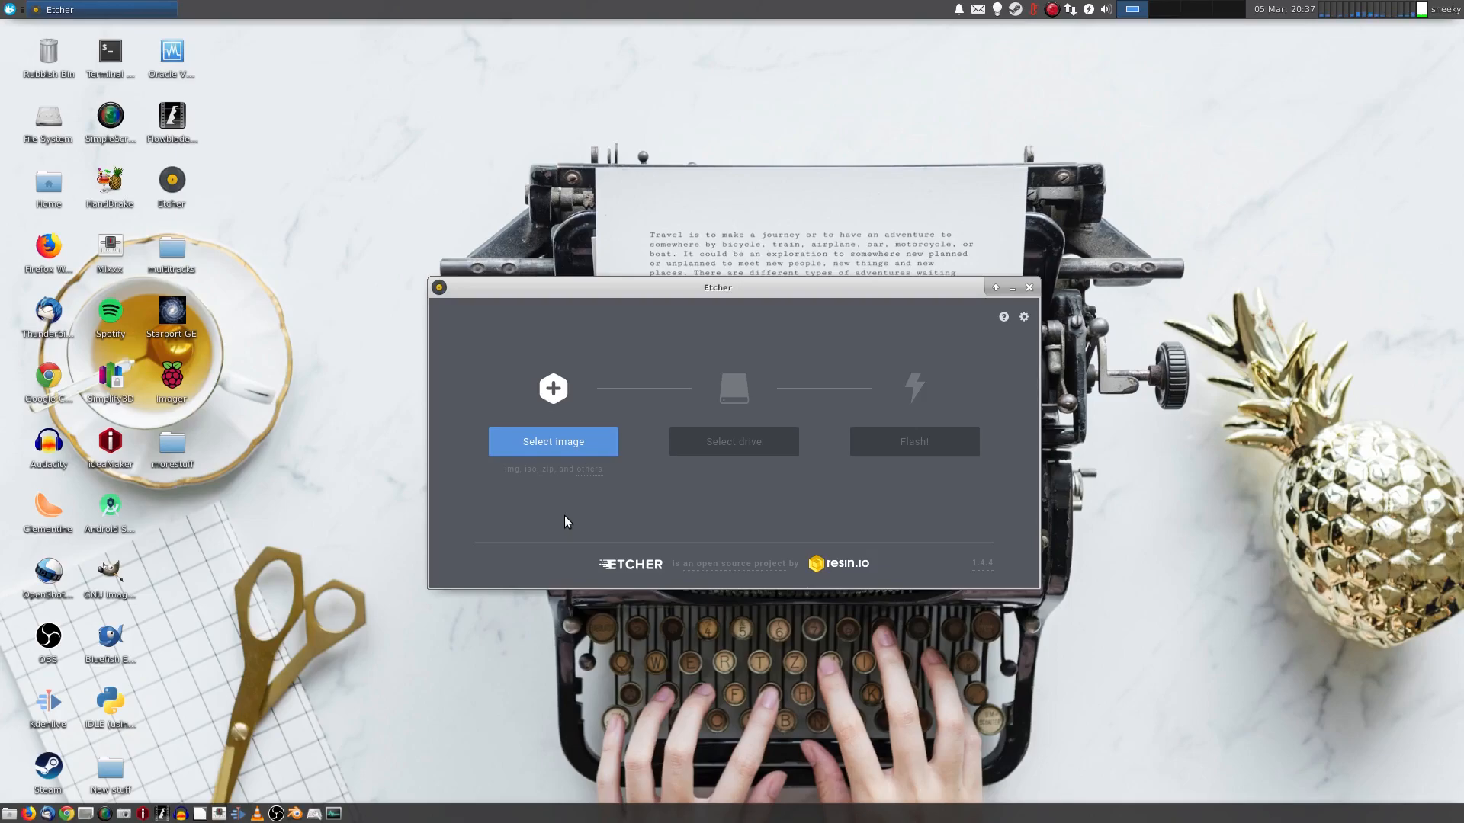
{"action": "mouse_move", "coordinate": [743, 463]}
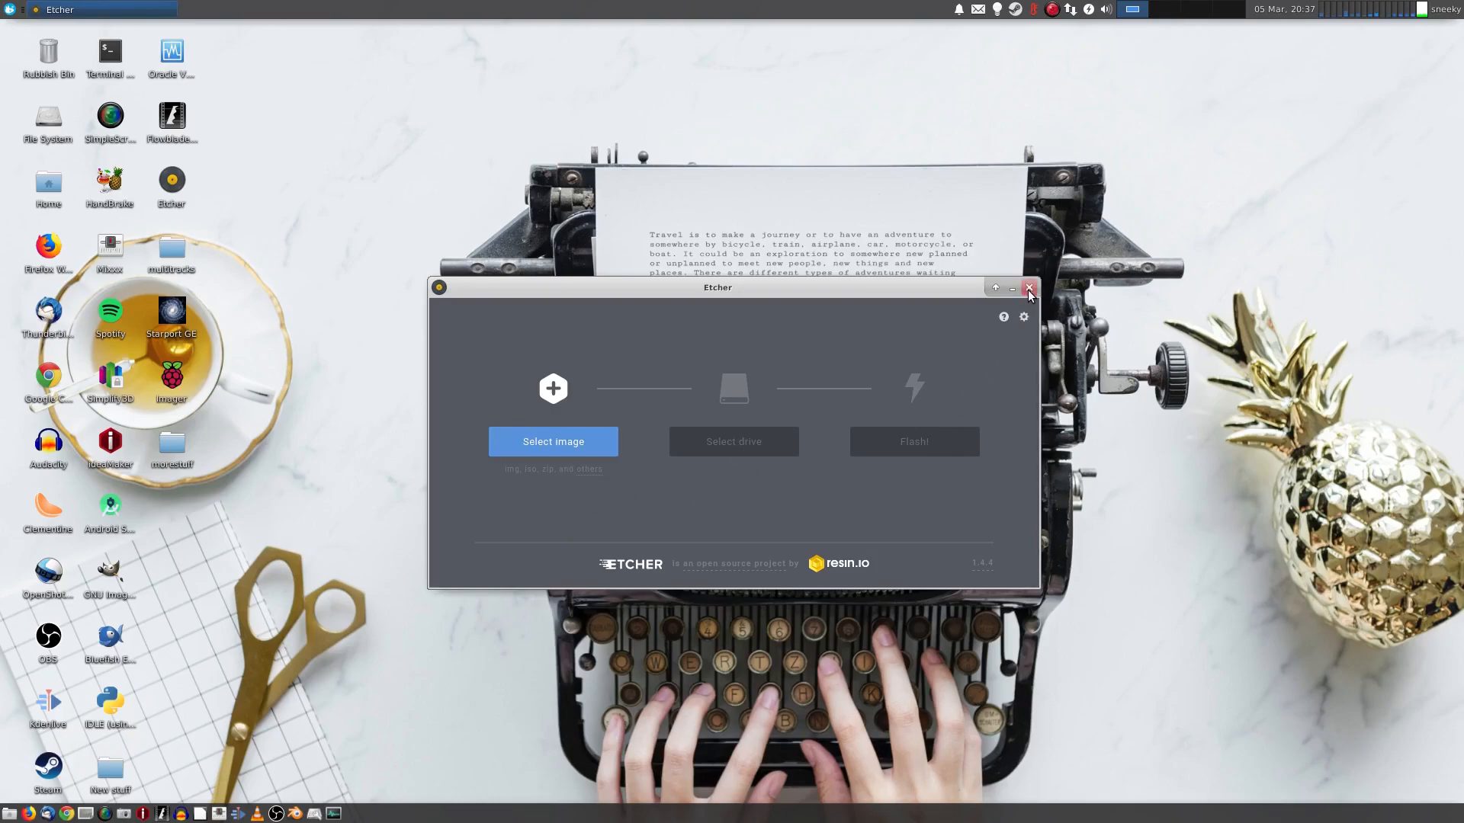
- Close the Etcher window, leaving only the desktop icons showing
{"action": "left_click", "coordinate": [1031, 288]}
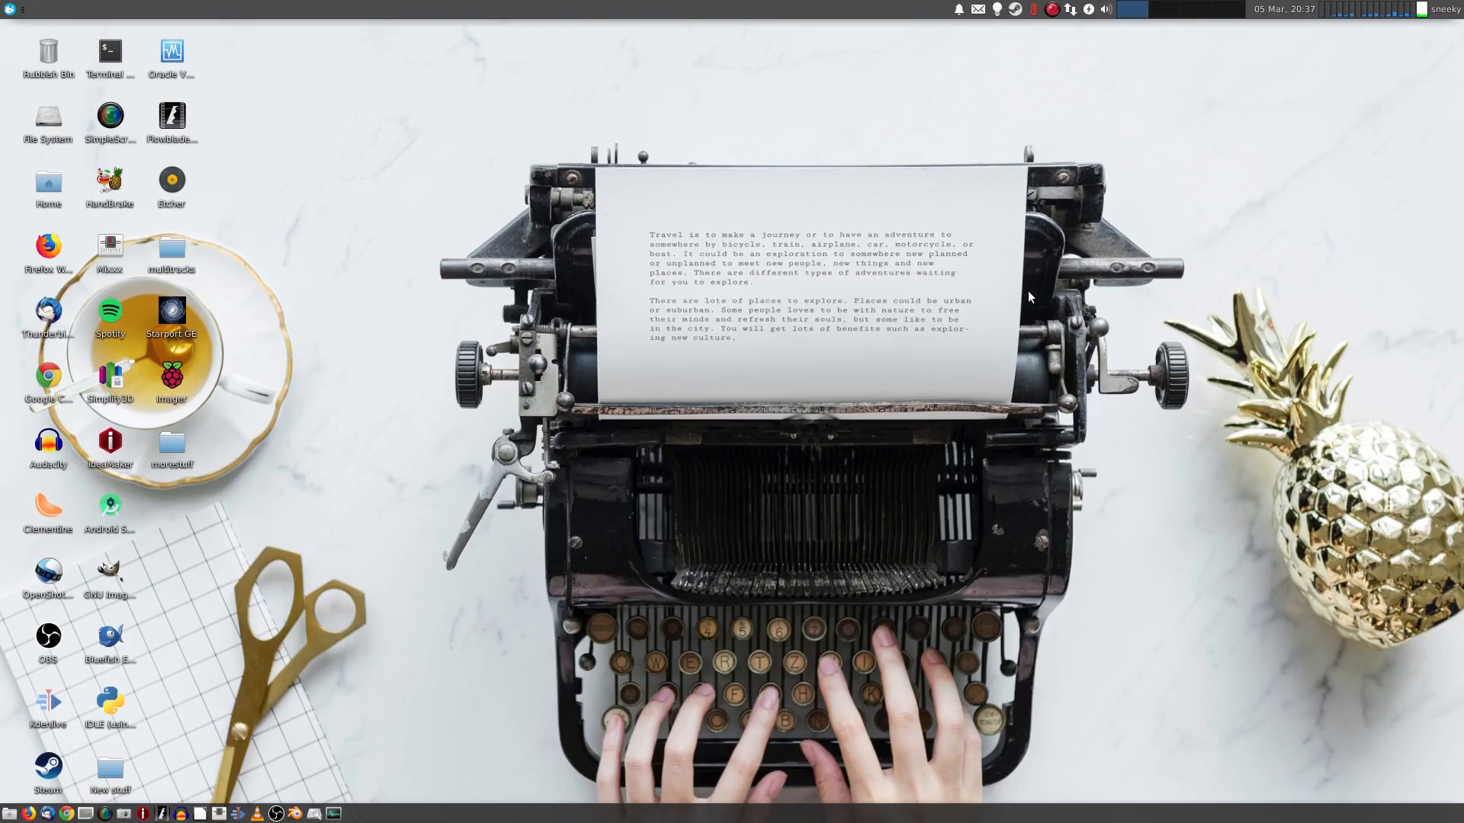
{"action": "mouse_move", "coordinate": [505, 453]}
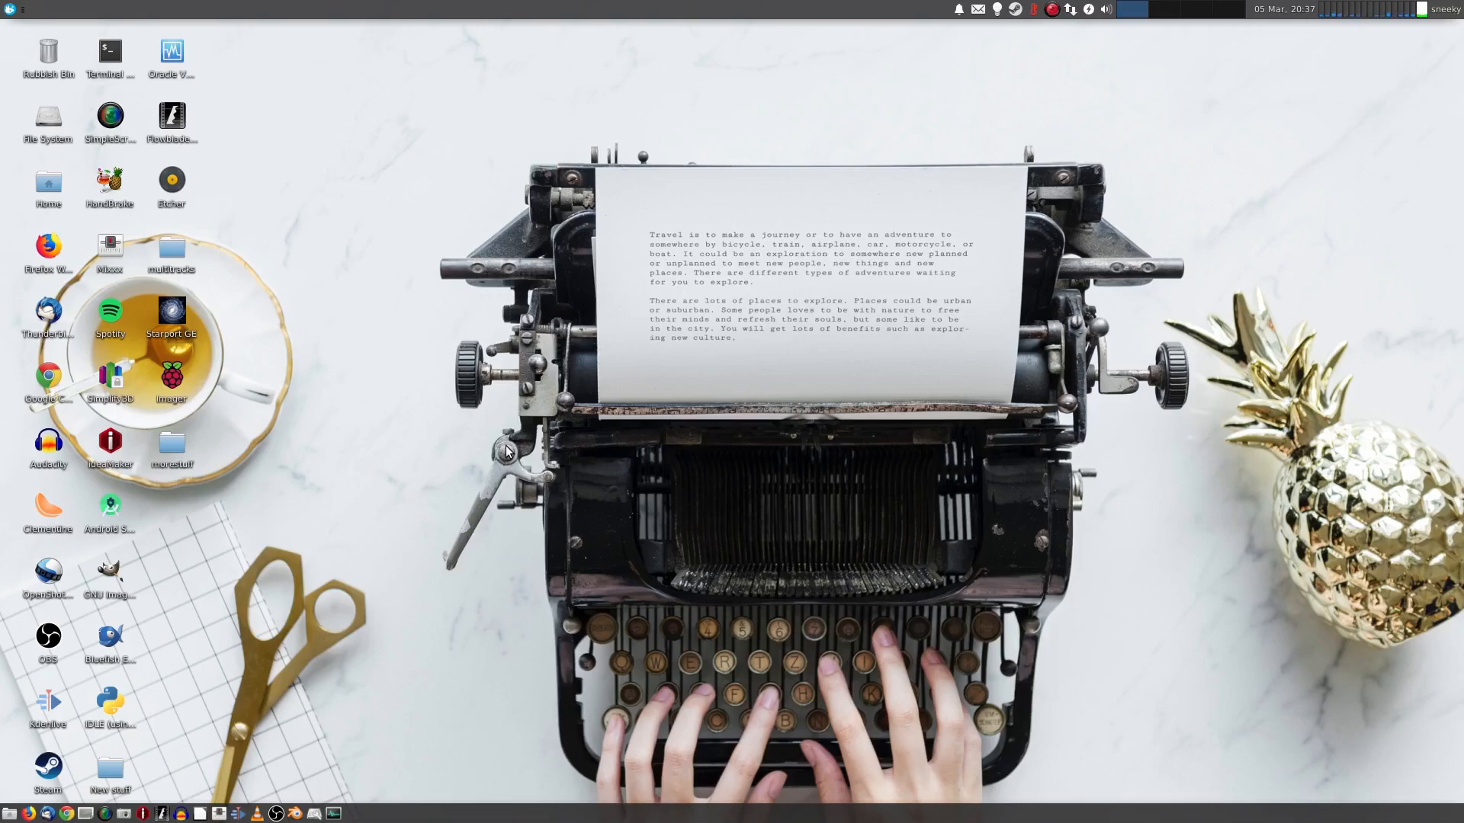
{"action": "mouse_move", "coordinate": [386, 461]}
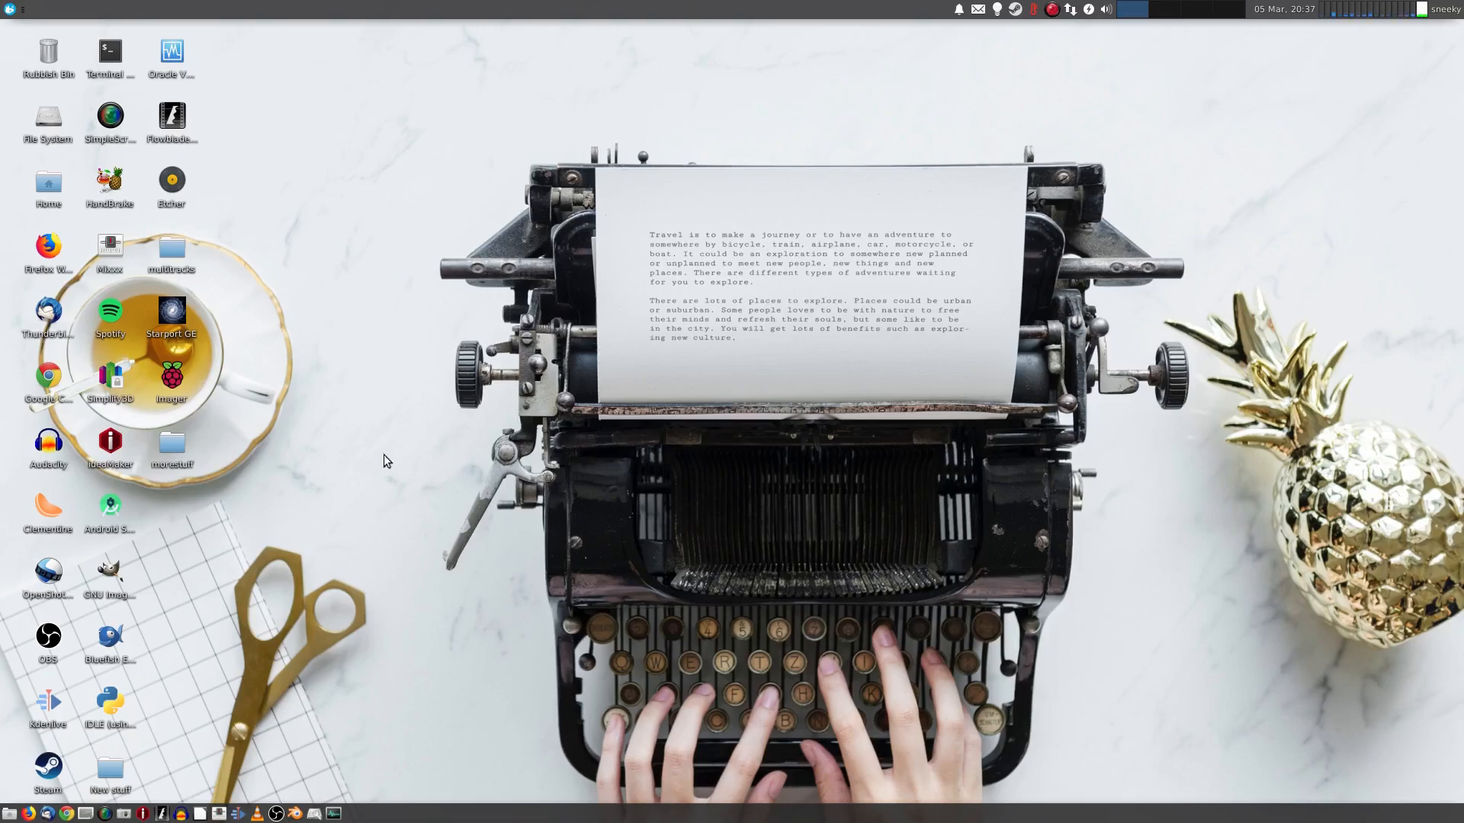
{"action": "left_click", "coordinate": [170, 378]}
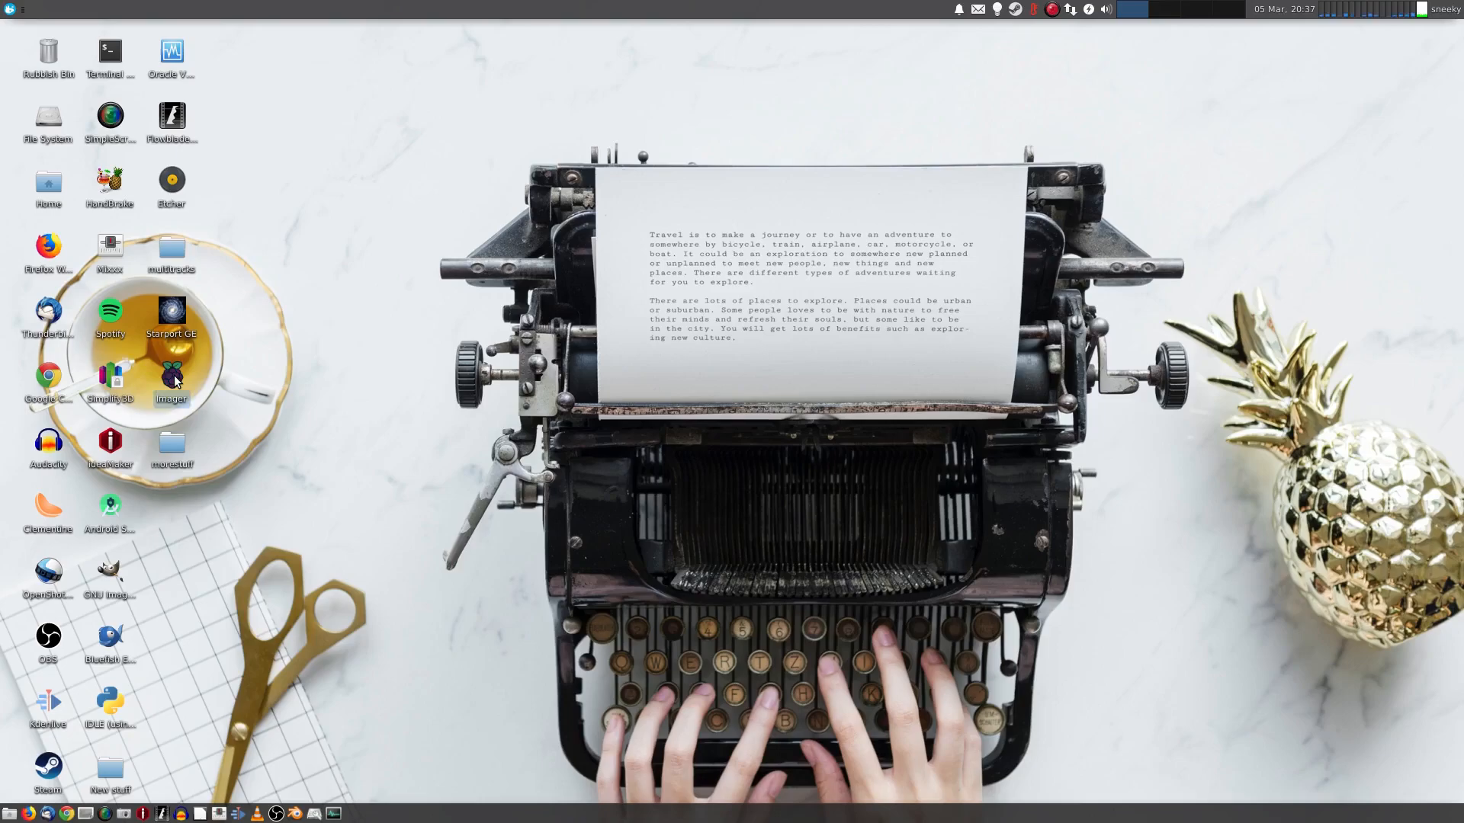
- Launch Raspberry Pi Imager and browse its OS list down to the utility, erase and custom choices
{"action": "double_click", "coordinate": [172, 377]}
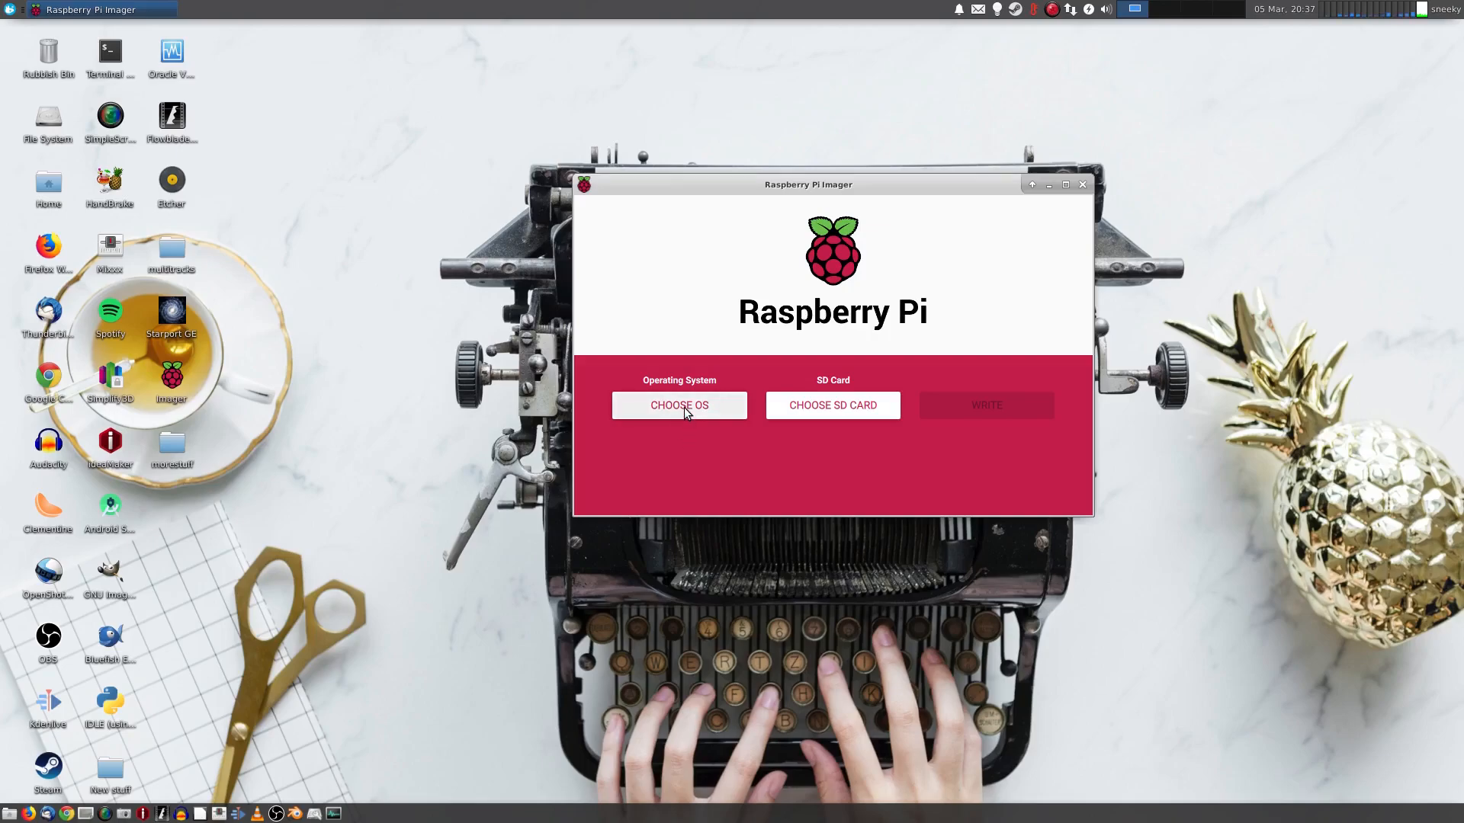
{"action": "left_click", "coordinate": [679, 406]}
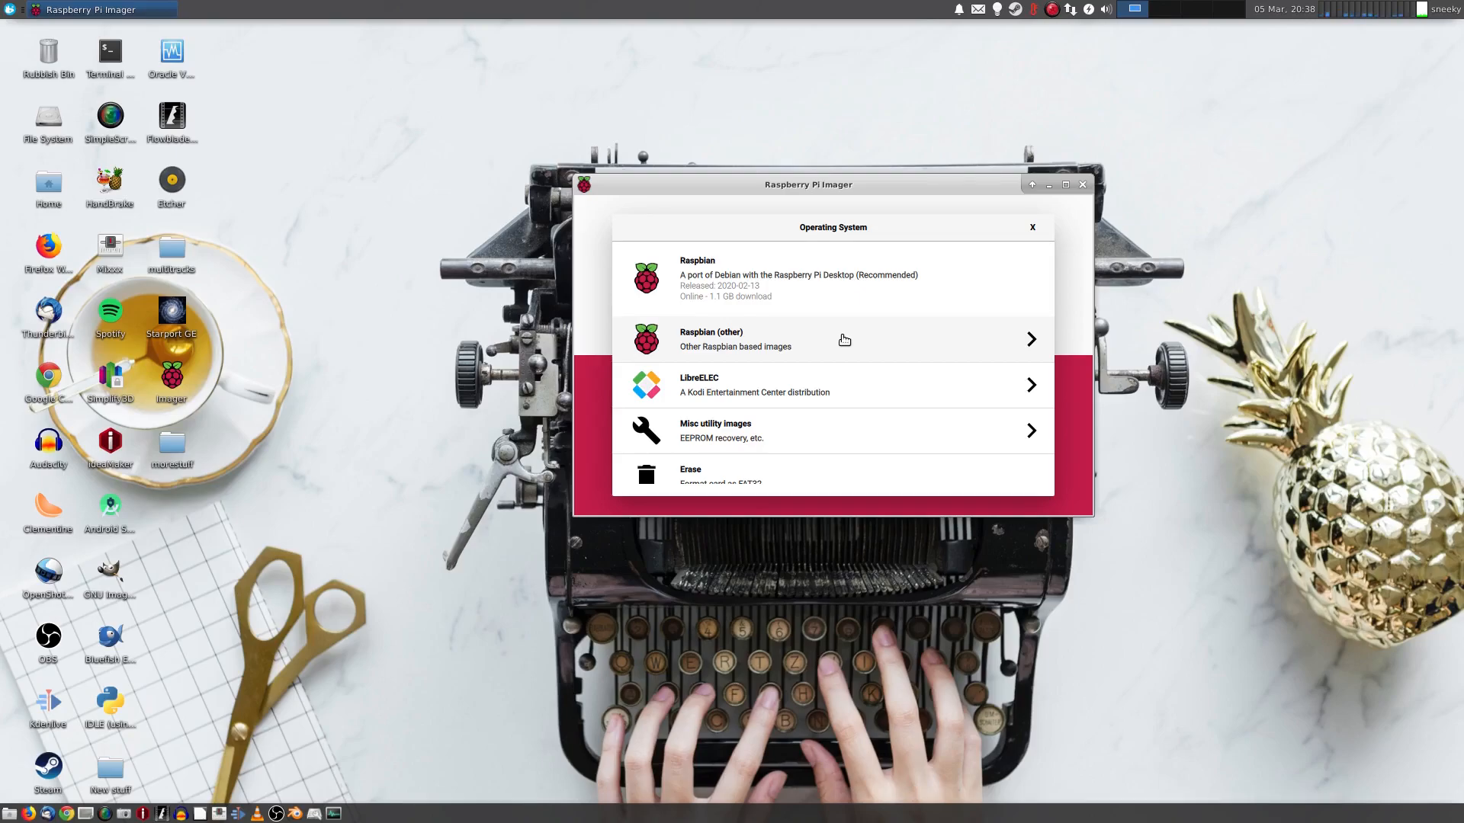
{"action": "left_click", "coordinate": [831, 338]}
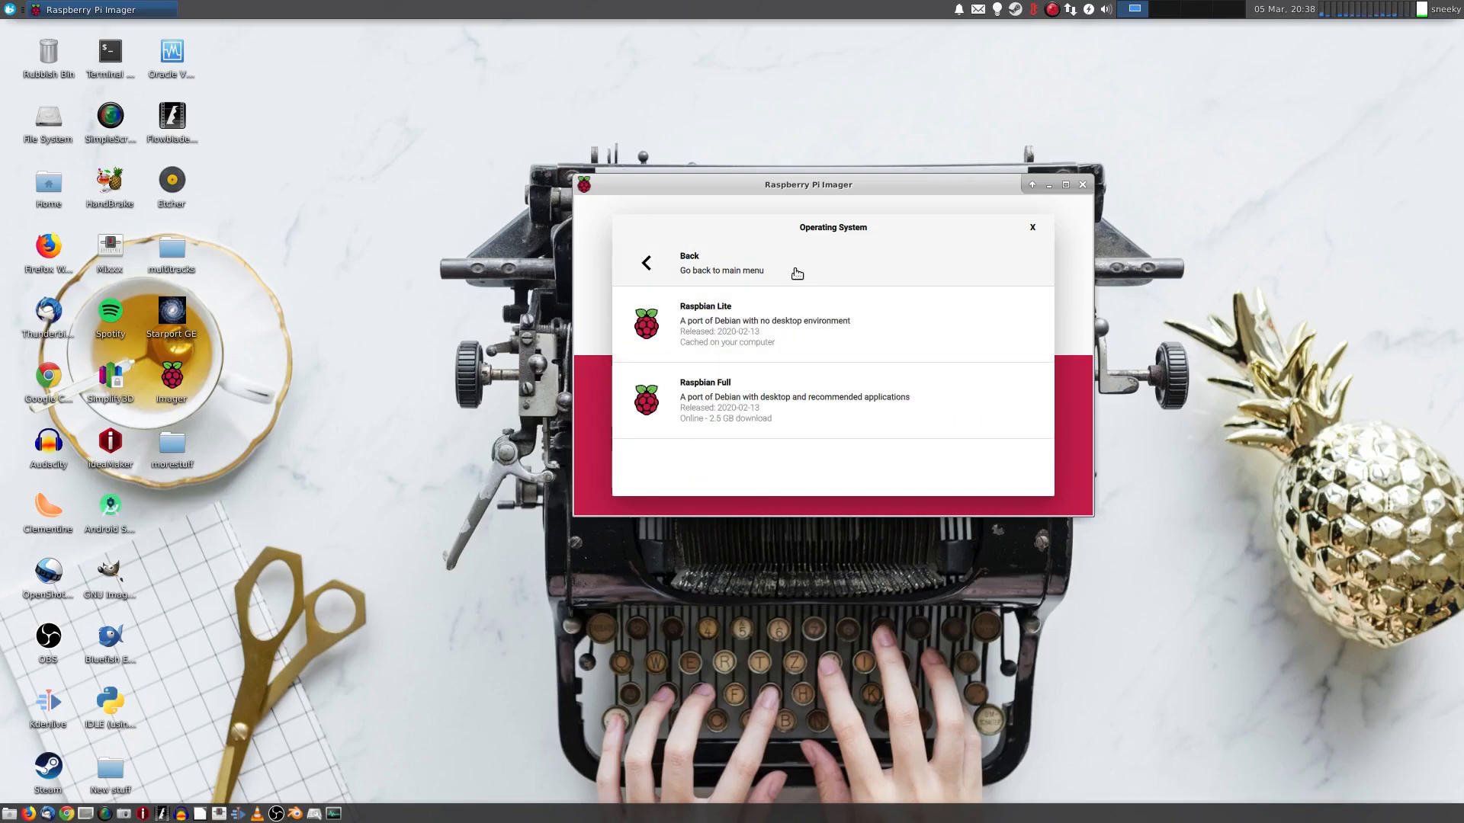
{"action": "mouse_move", "coordinate": [826, 337]}
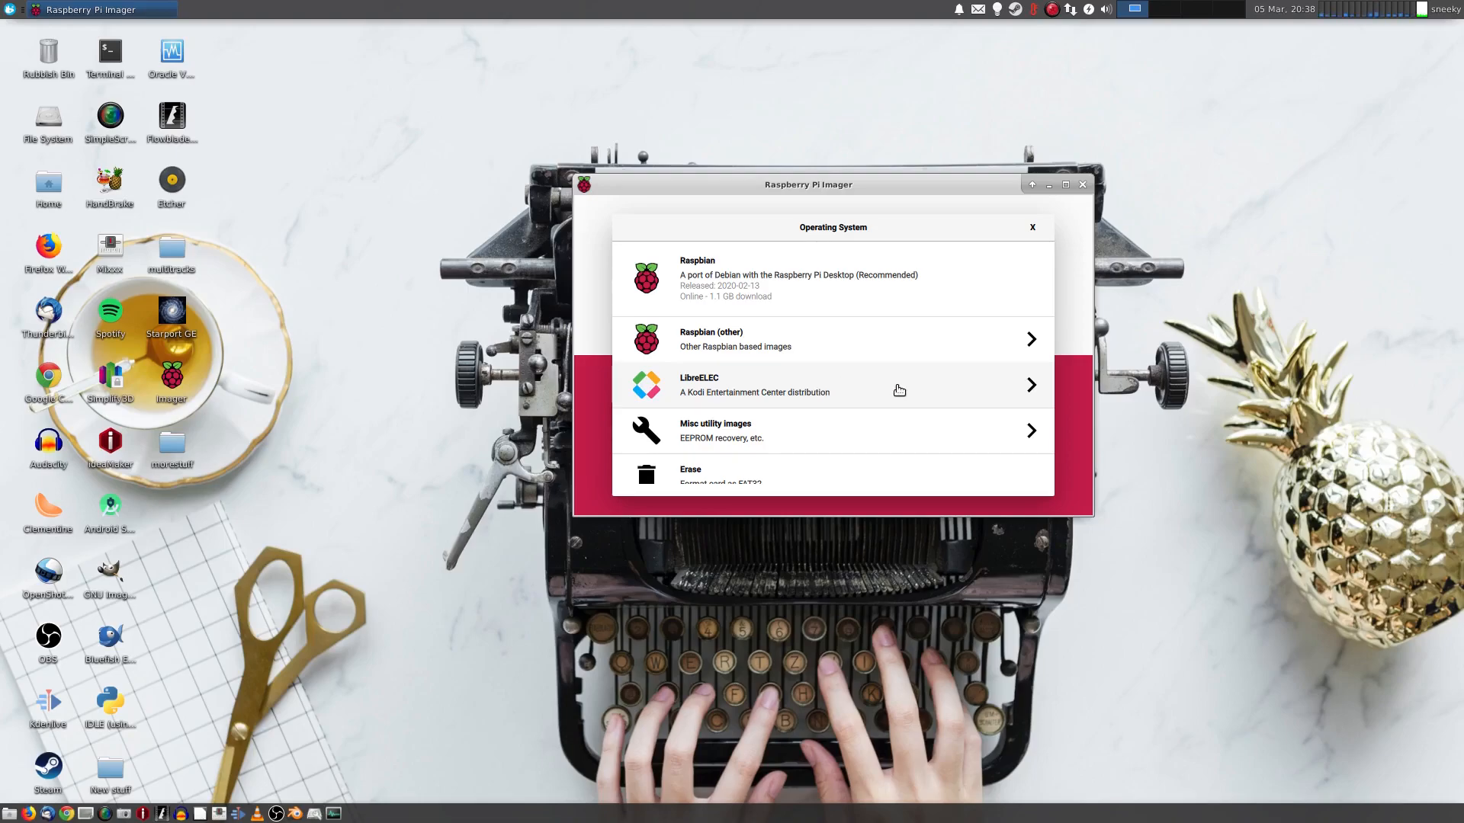
{"action": "mouse_move", "coordinate": [892, 401]}
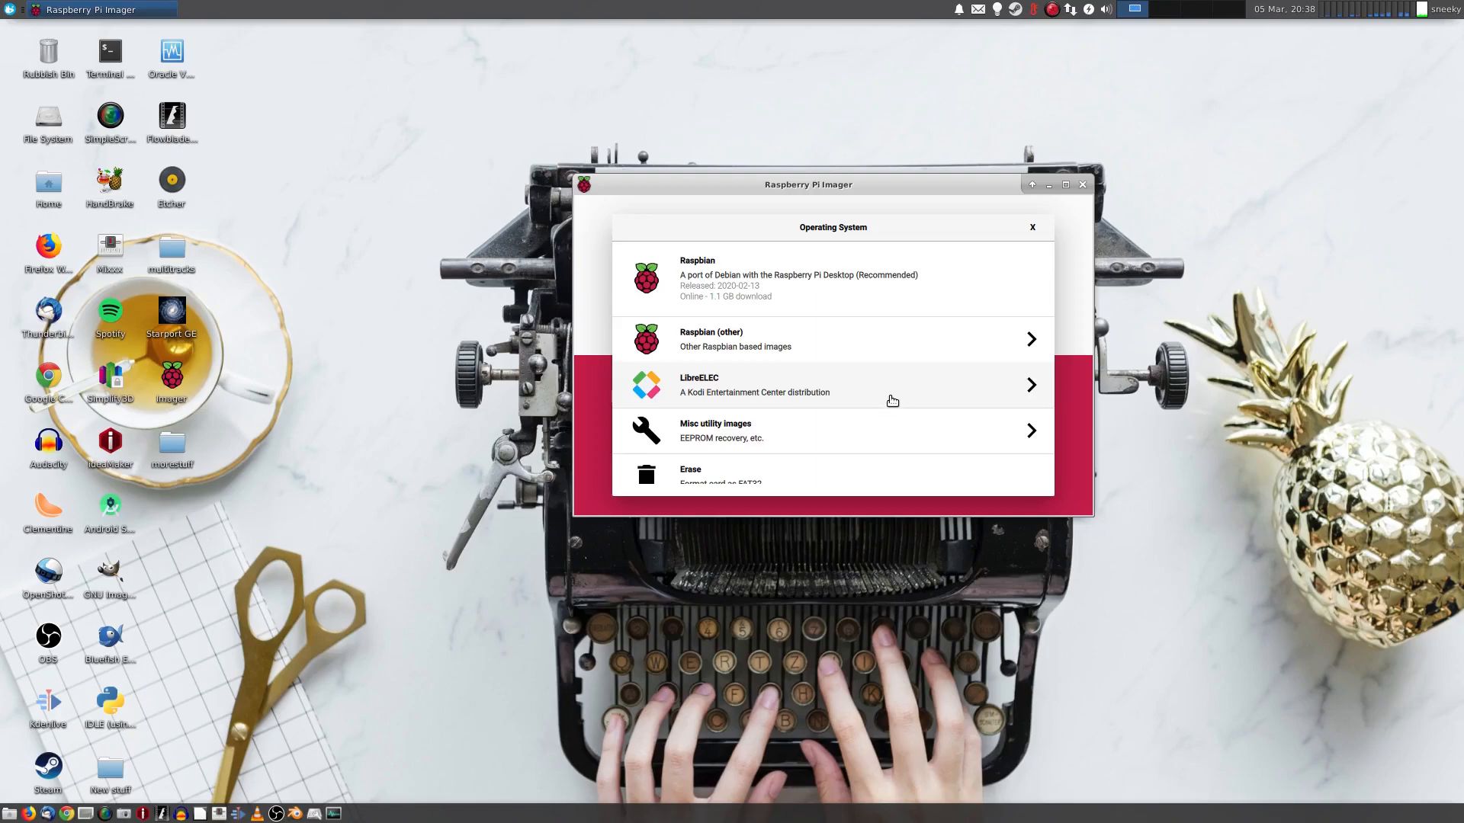
{"action": "scroll", "scroll_direction": "down", "scroll_amount": 3}
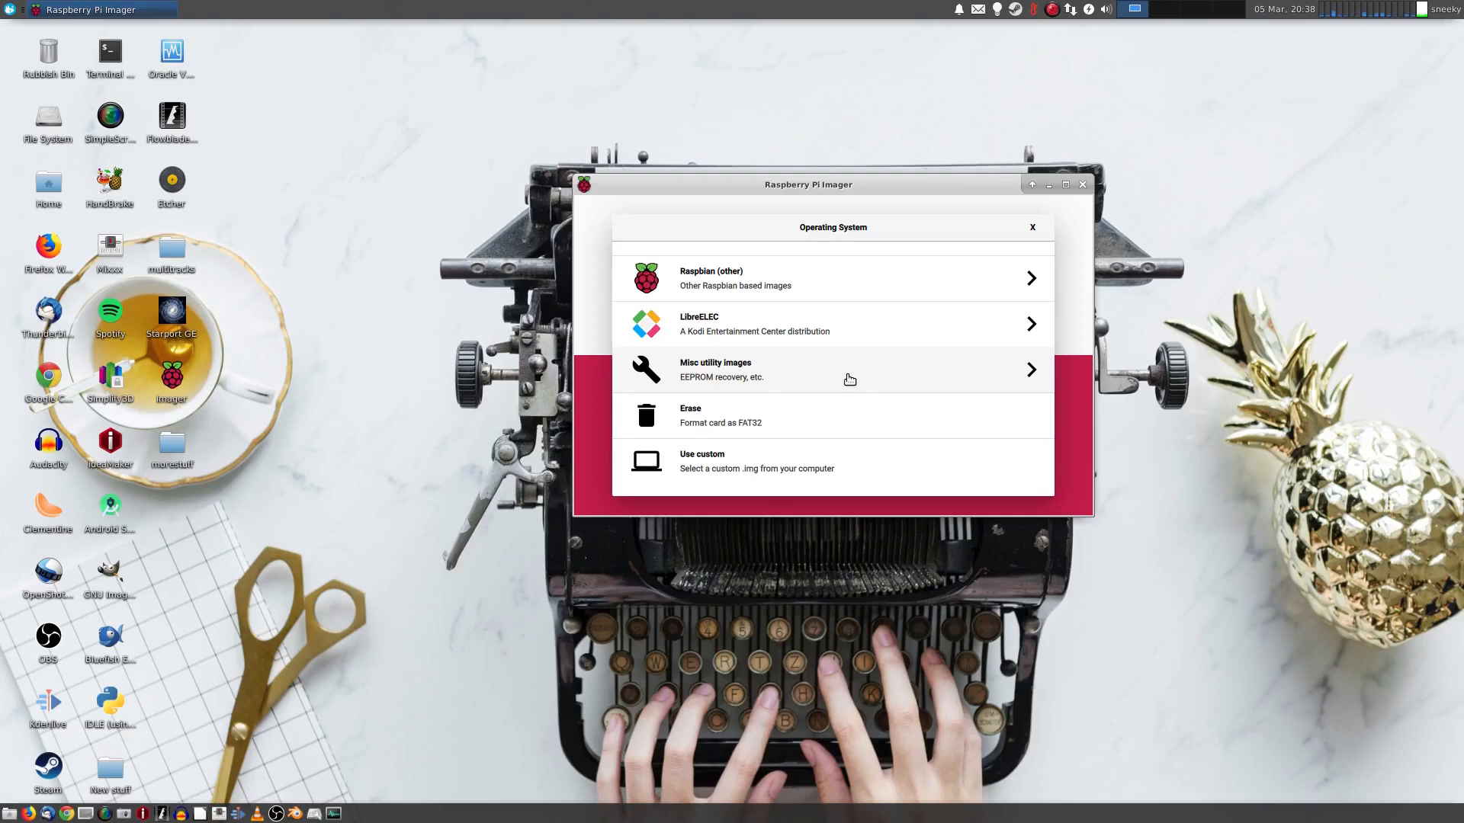
{"action": "mouse_move", "coordinate": [816, 421]}
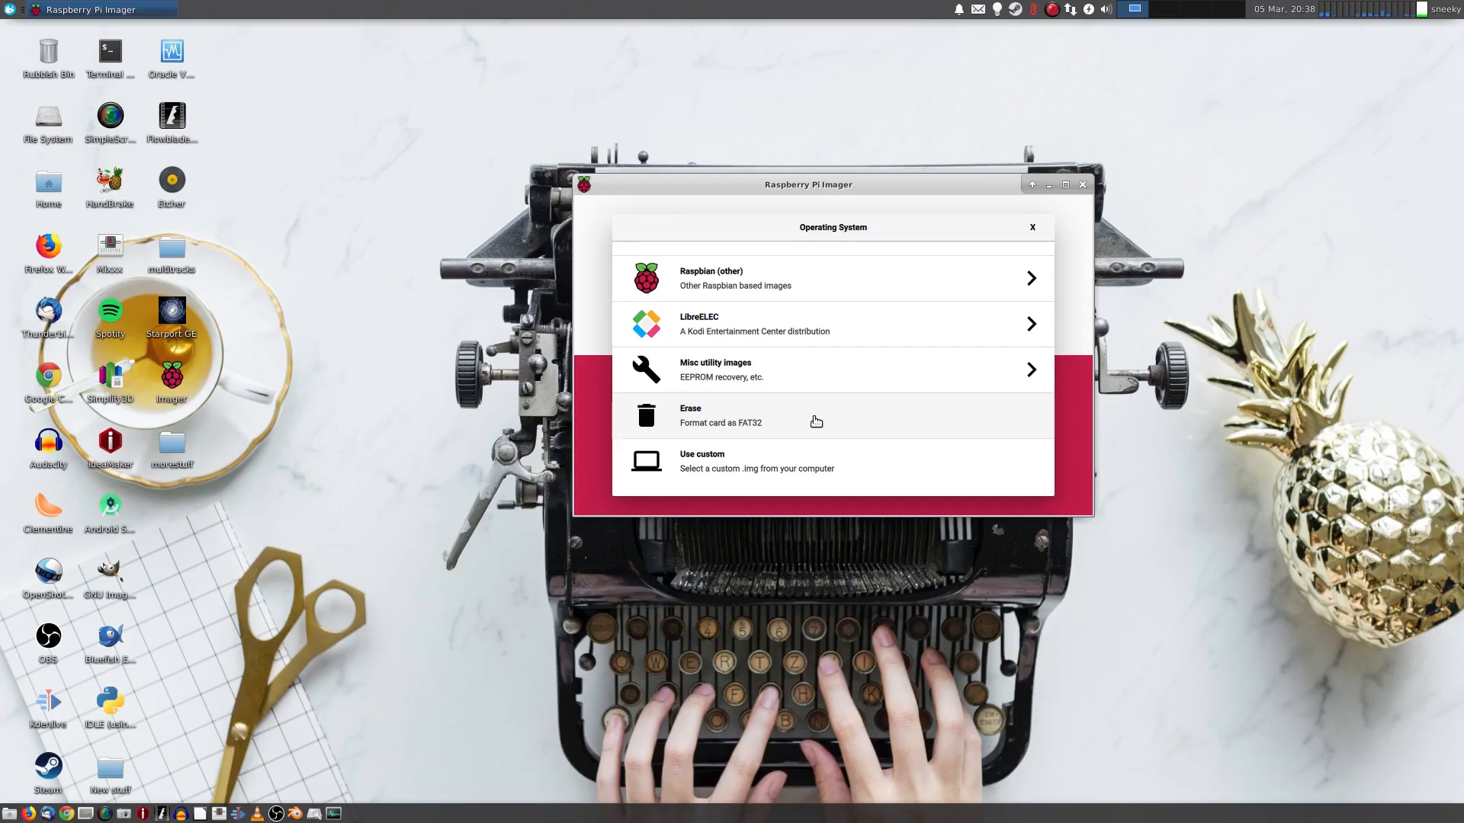
{"action": "mouse_move", "coordinate": [804, 468]}
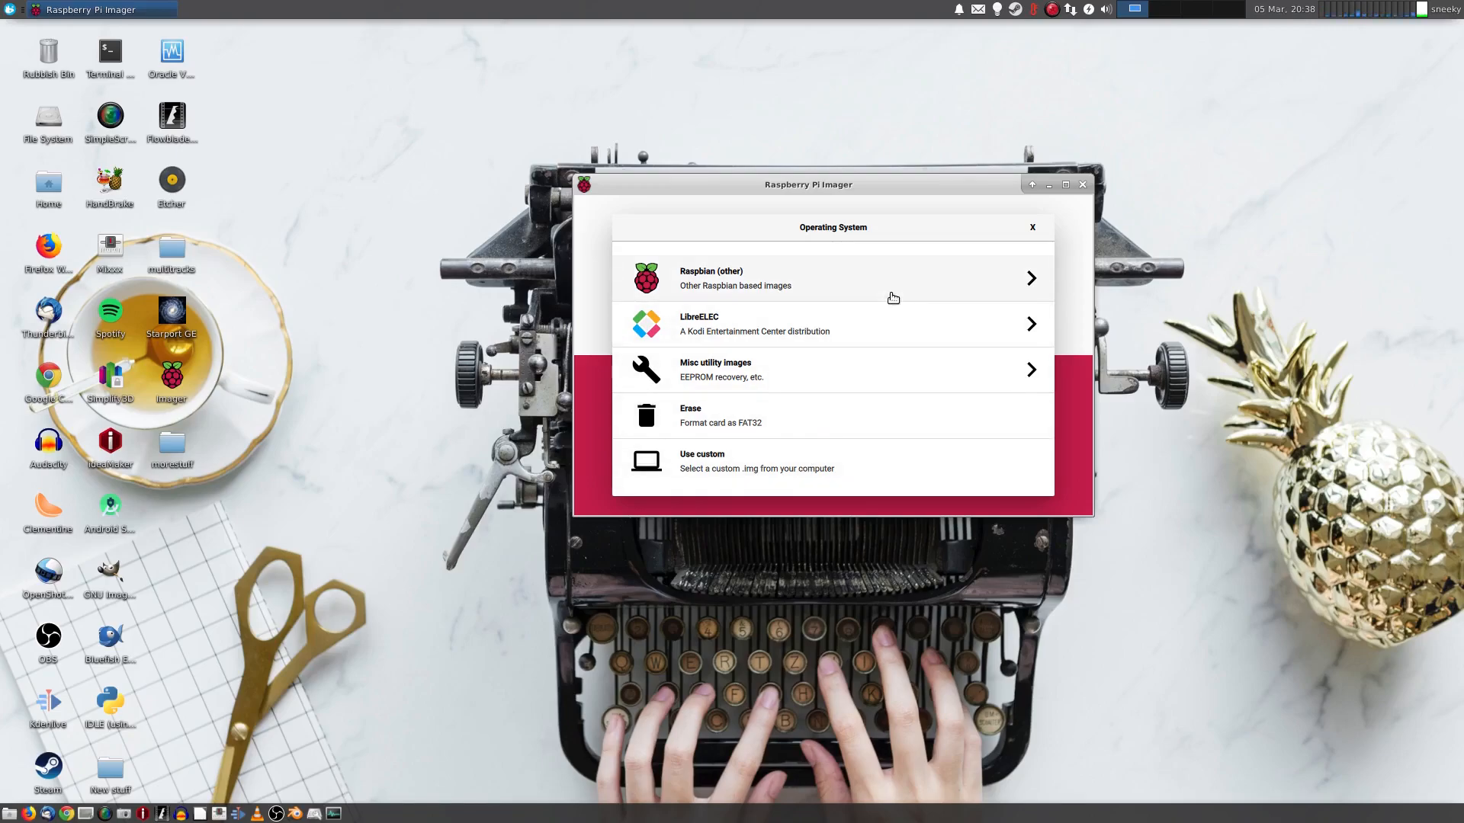
{"action": "left_click", "coordinate": [1032, 227]}
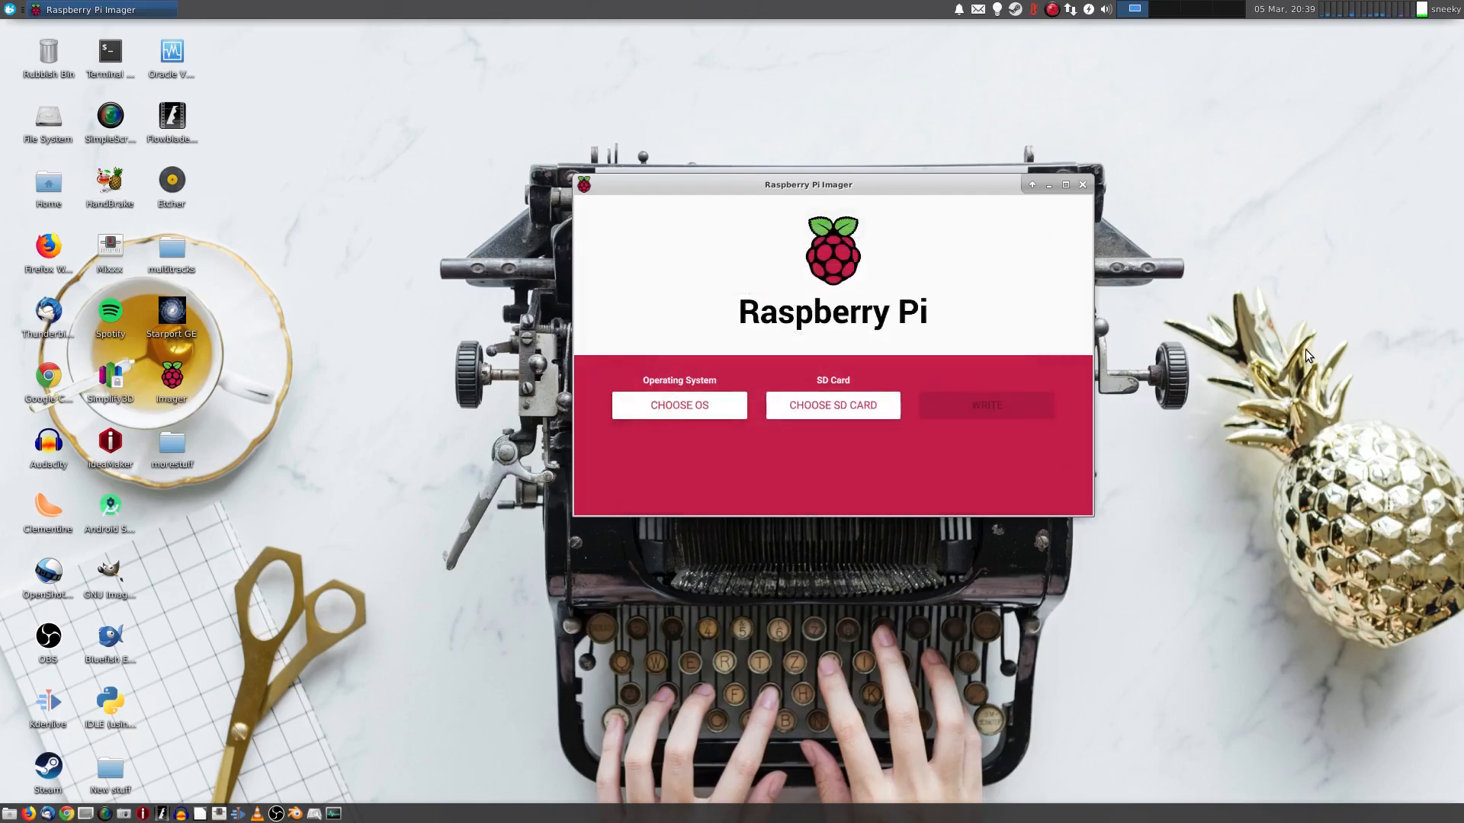
{"action": "mouse_move", "coordinate": [1233, 468]}
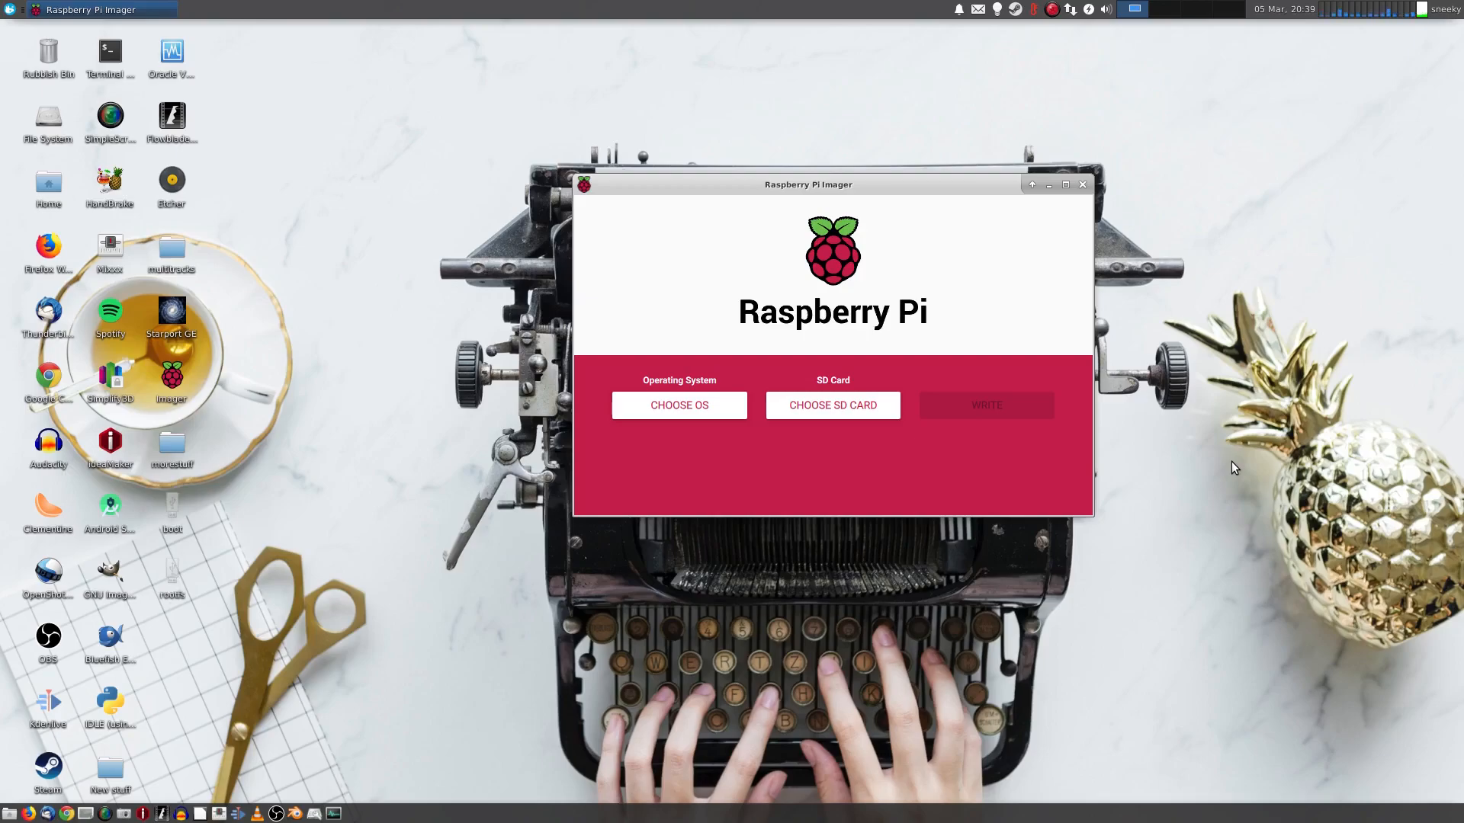
{"action": "mouse_move", "coordinate": [418, 570]}
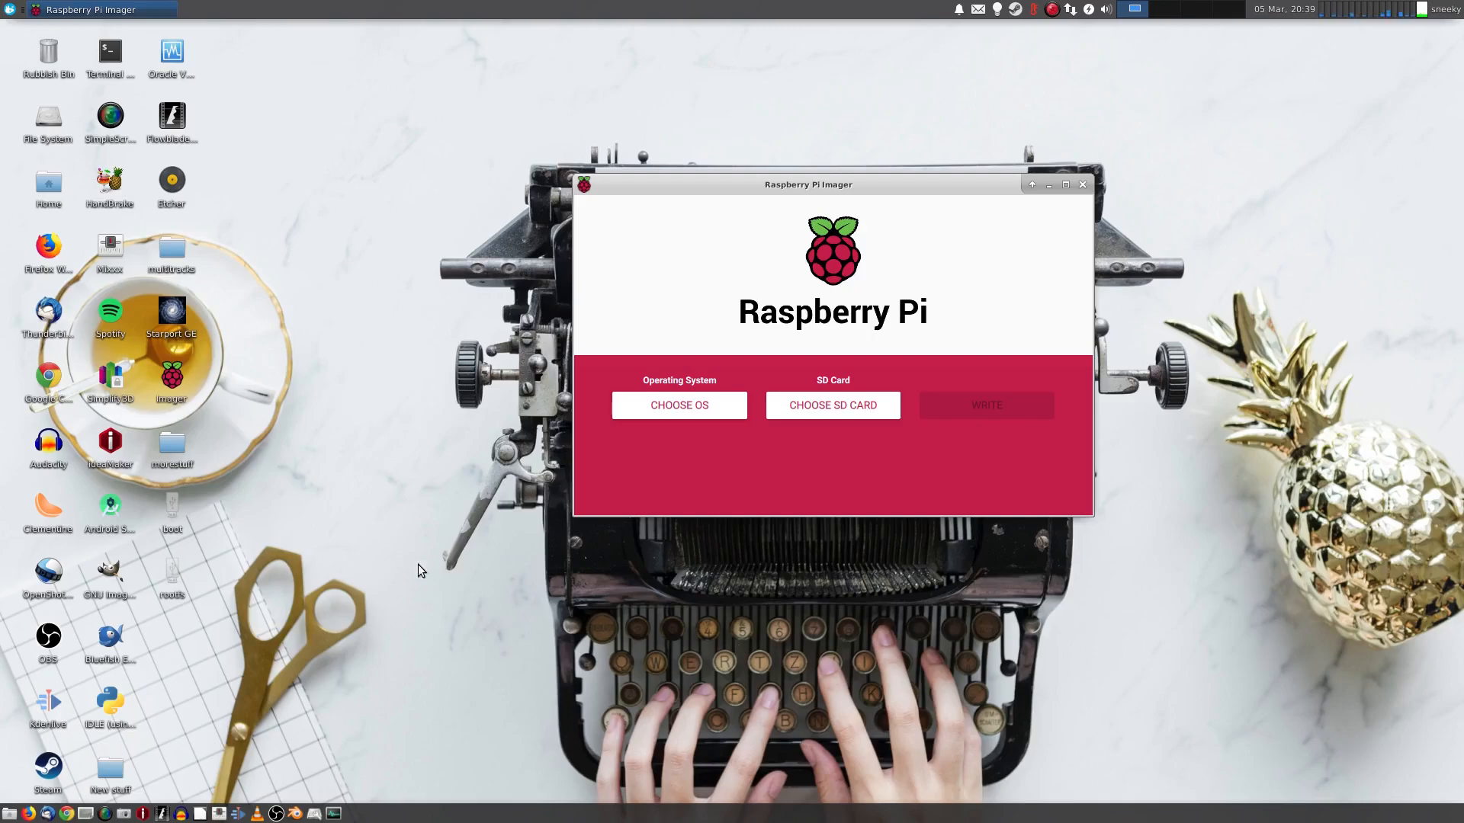
{"action": "left_click", "coordinate": [679, 405]}
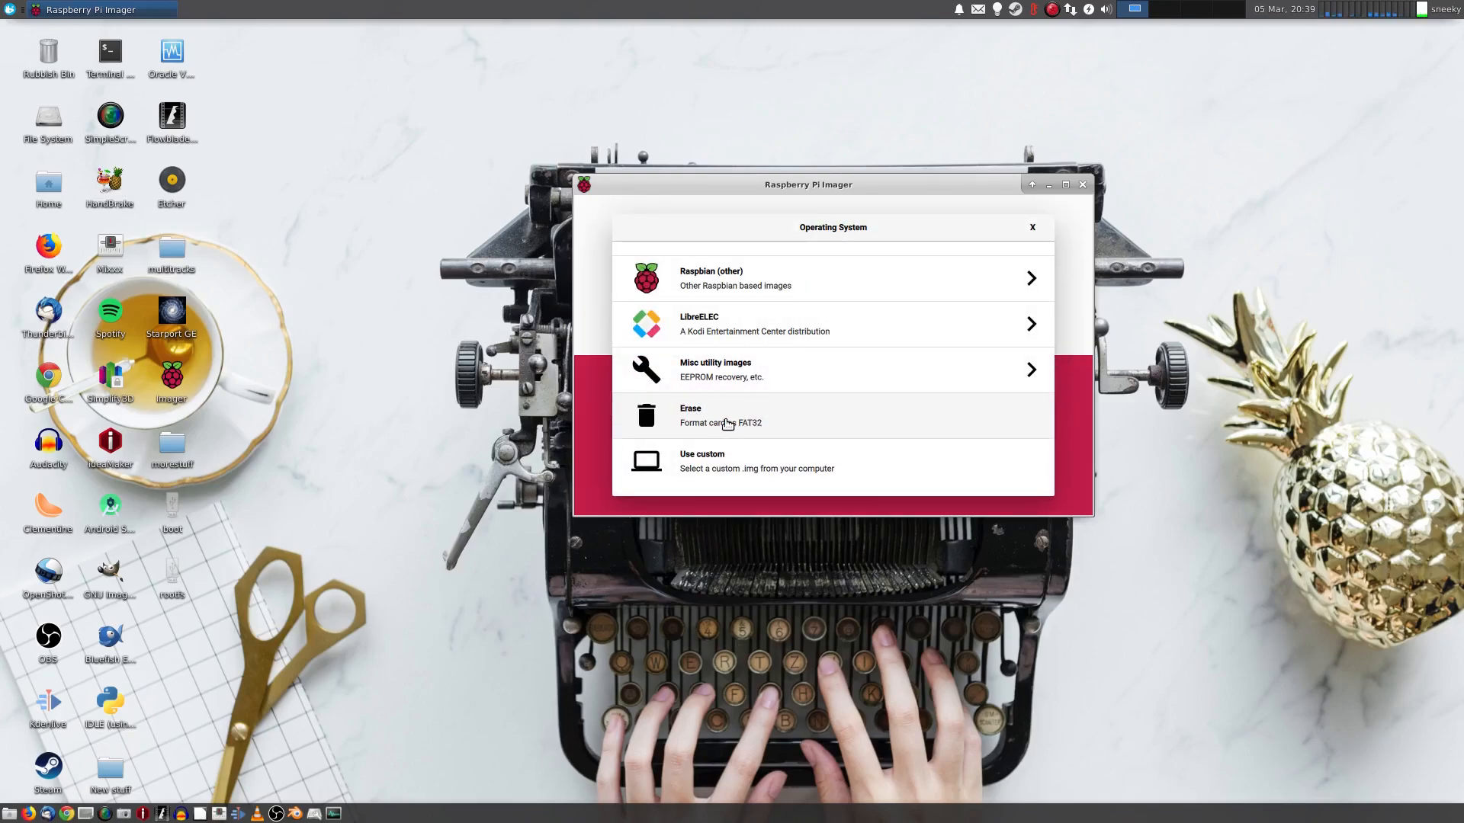
- Erase the 1 GB Mass Storage Device to FAT32 and dismiss the Write Successful notice
{"action": "left_click", "coordinate": [678, 415]}
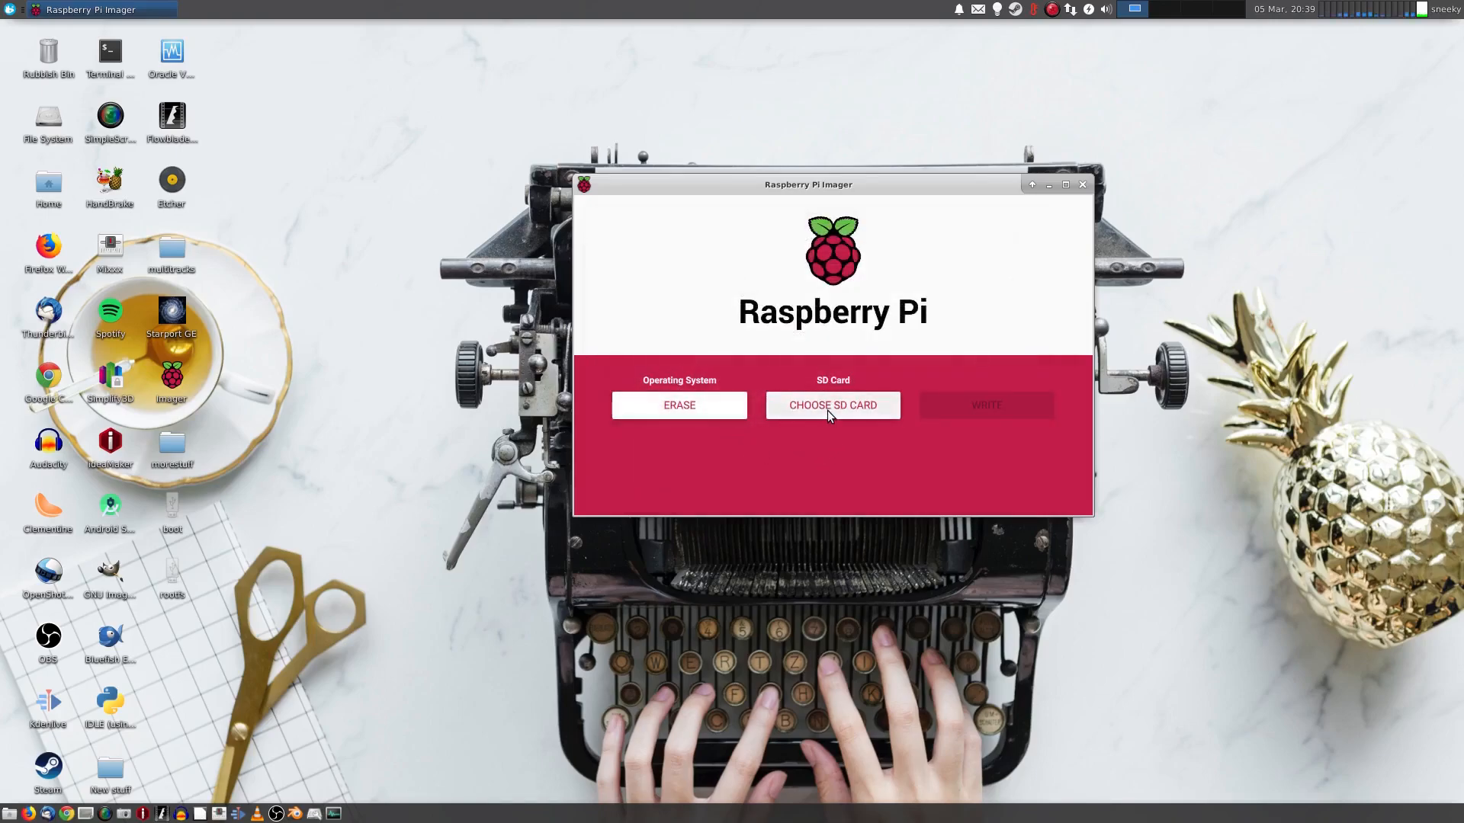
{"action": "left_click", "coordinate": [832, 404]}
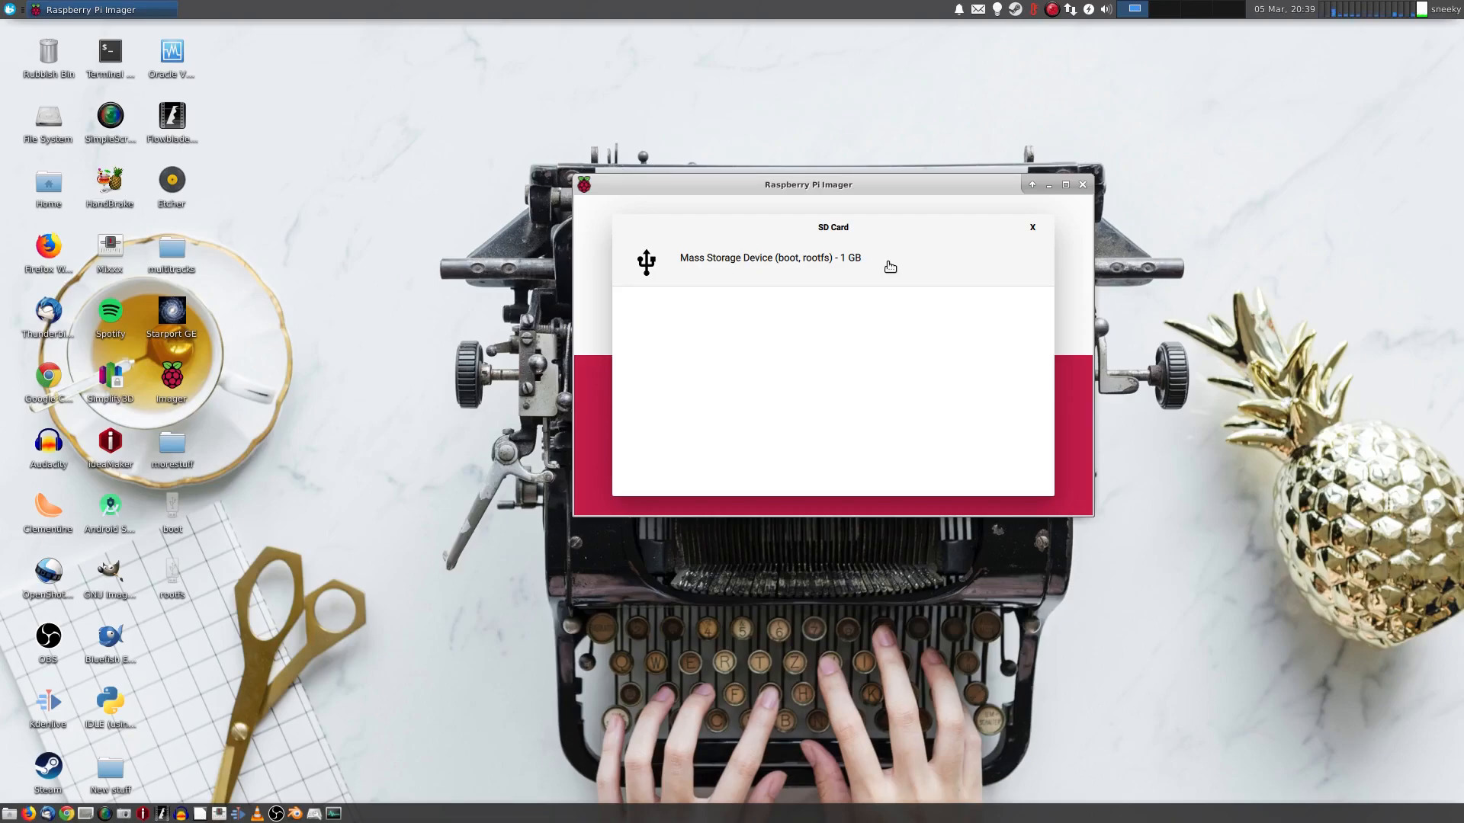
{"action": "left_click", "coordinate": [768, 258]}
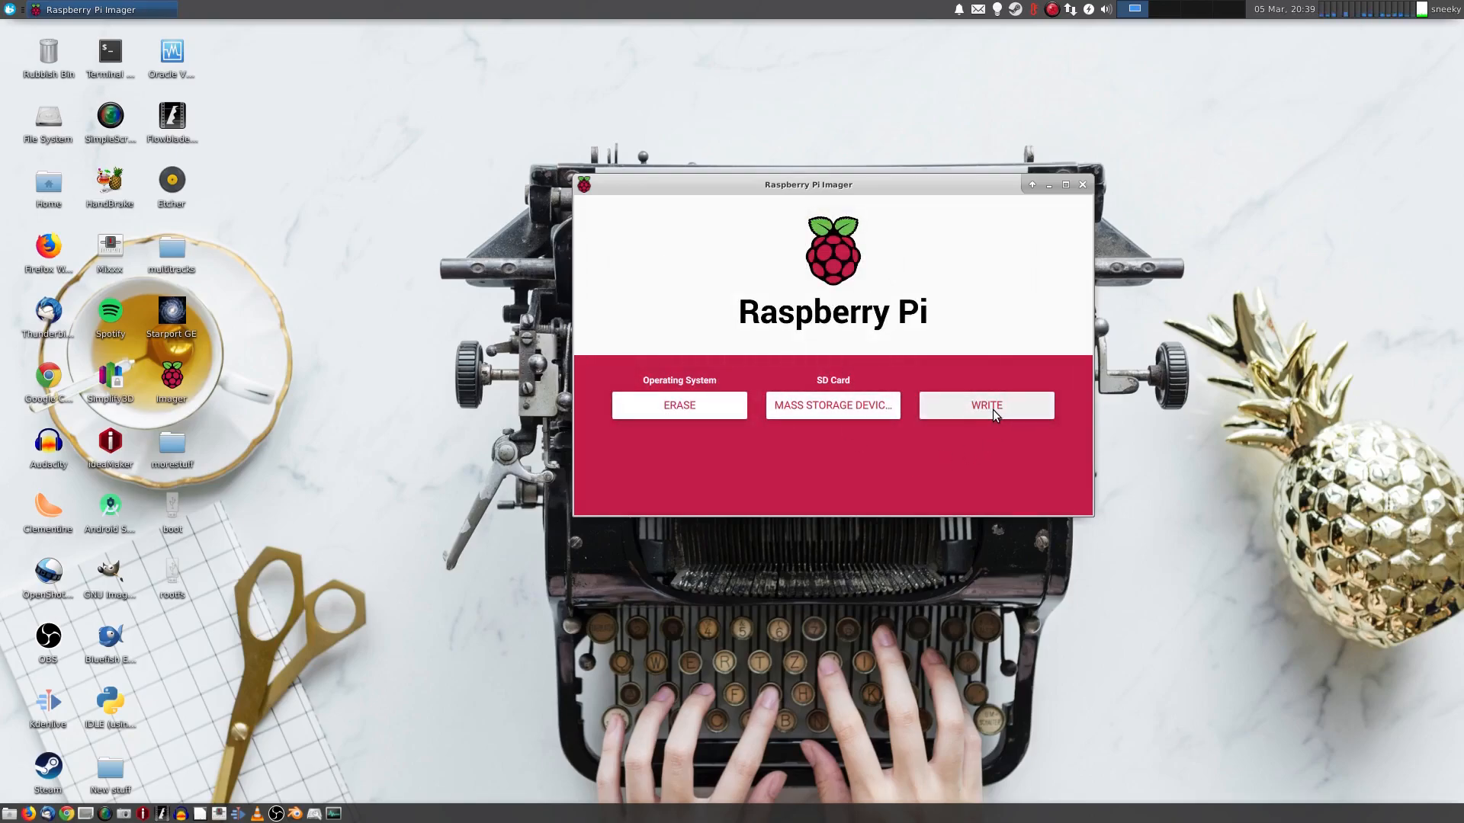
{"action": "left_click", "coordinate": [986, 405]}
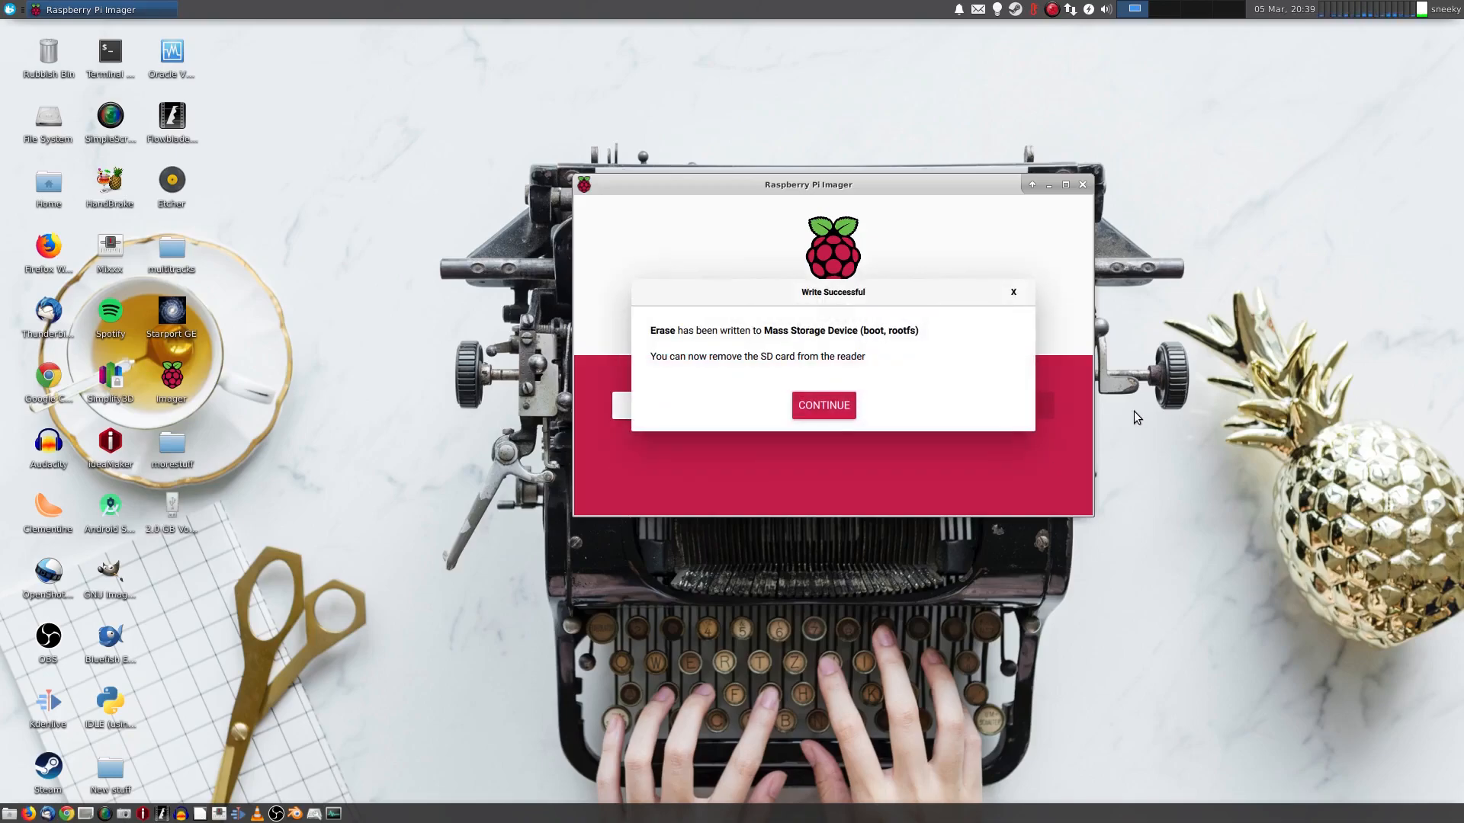
{"action": "left_click", "coordinate": [824, 405]}
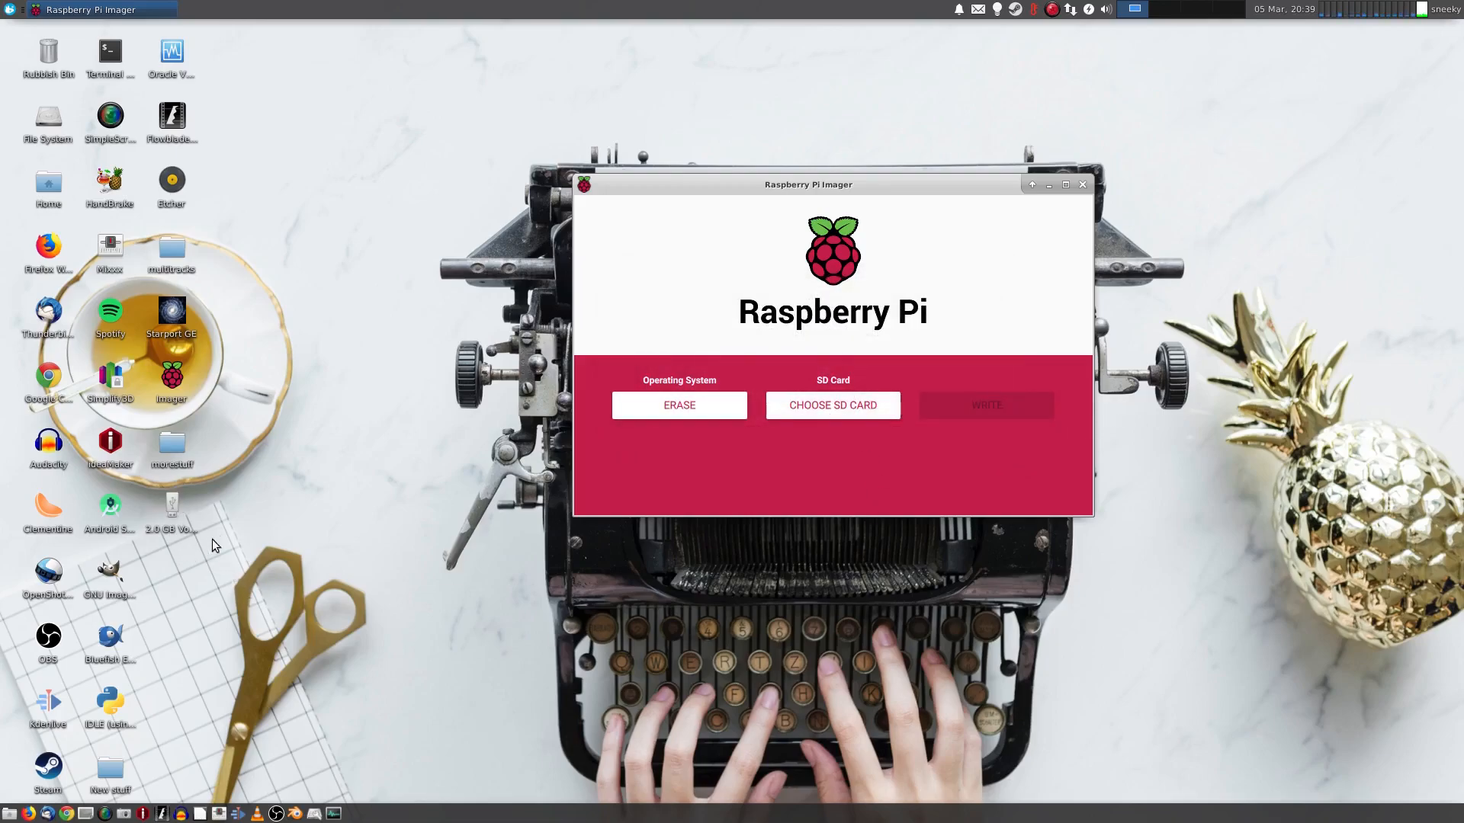
{"action": "mouse_move", "coordinate": [260, 502]}
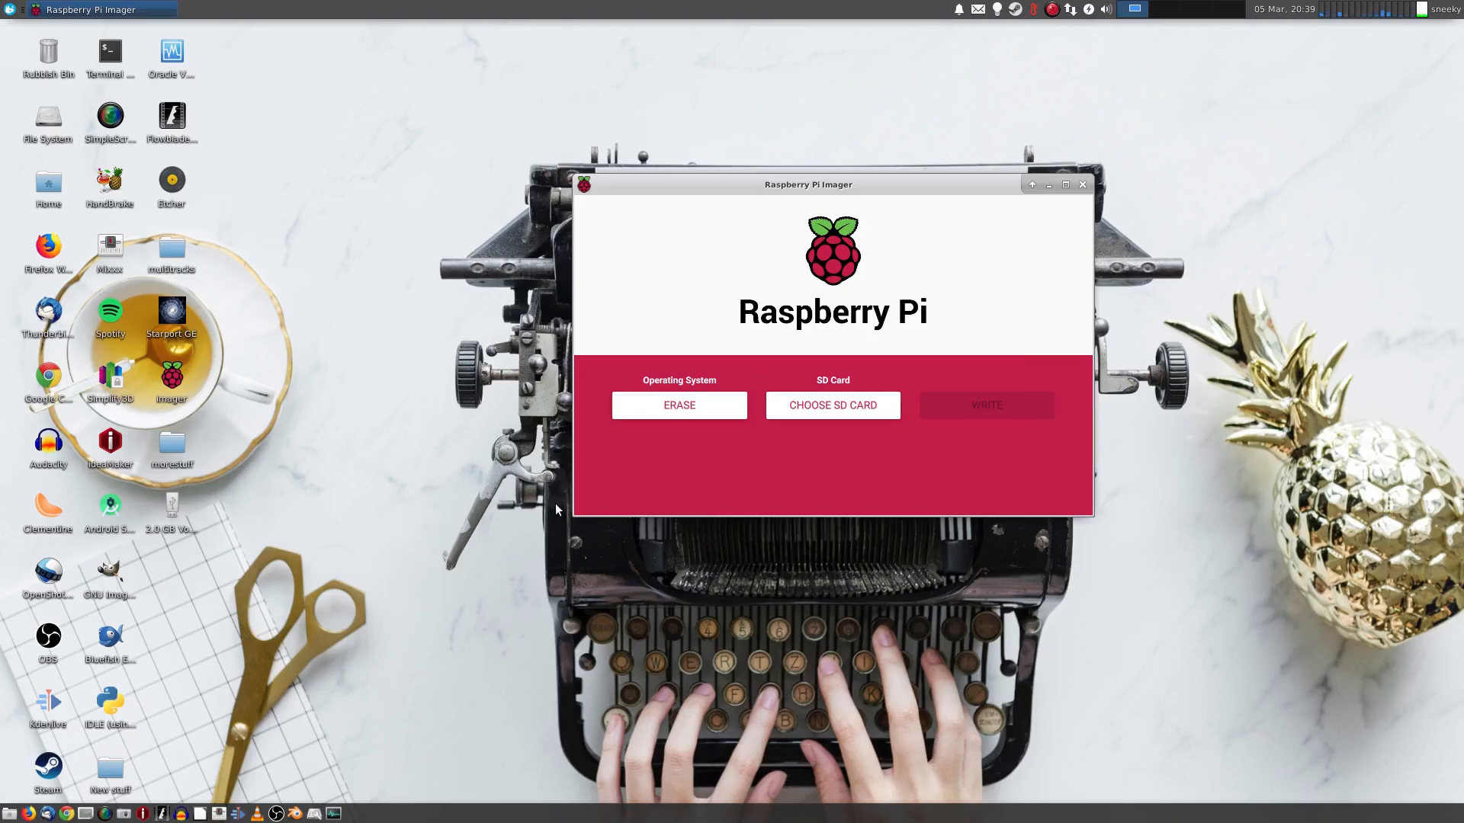
{"action": "mouse_move", "coordinate": [901, 194]}
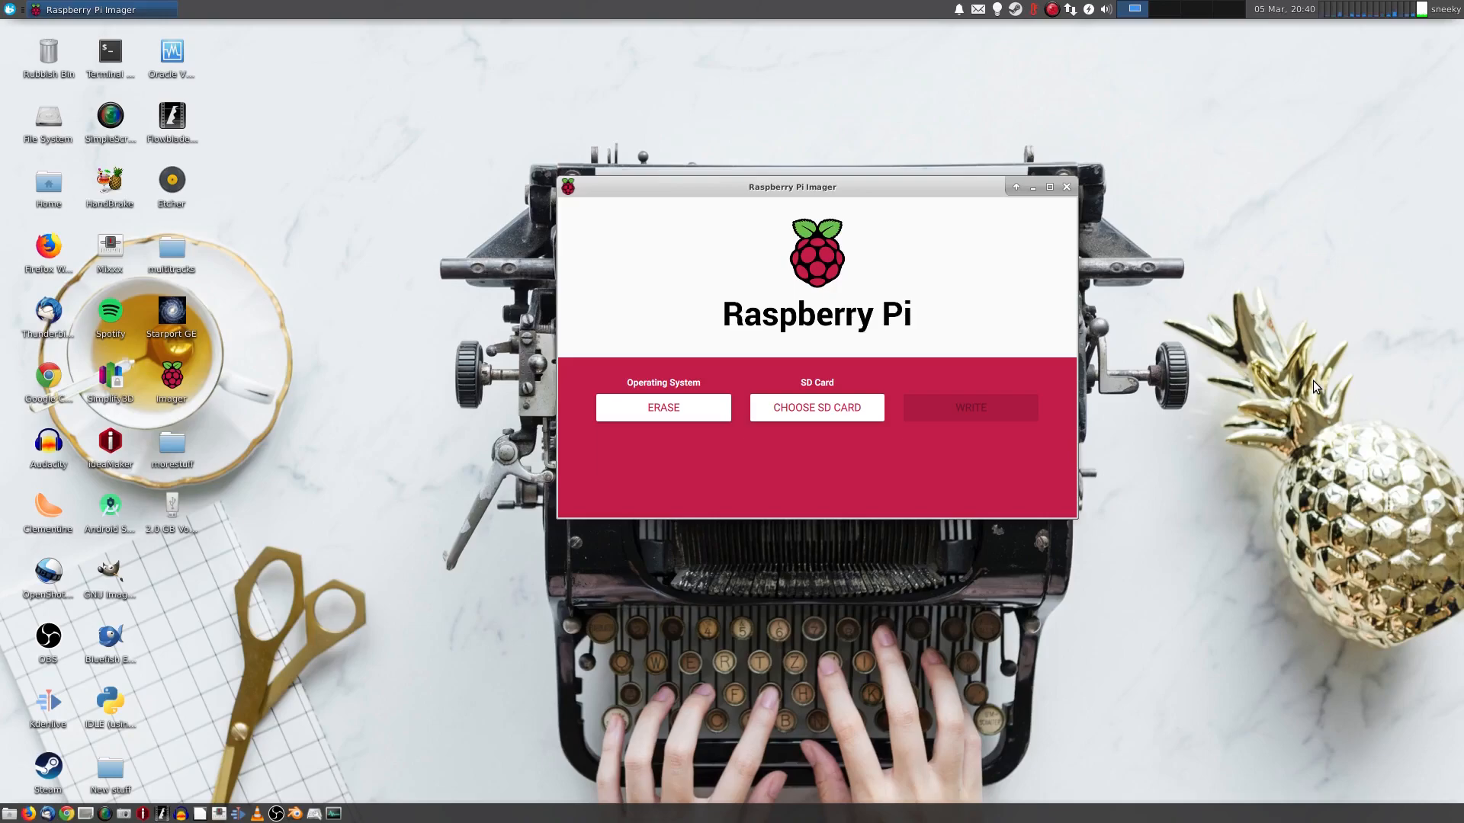
- Choose Raspbian Lite from Raspbian (other) and the Mass Storage Device as target card
{"action": "left_click", "coordinate": [662, 407]}
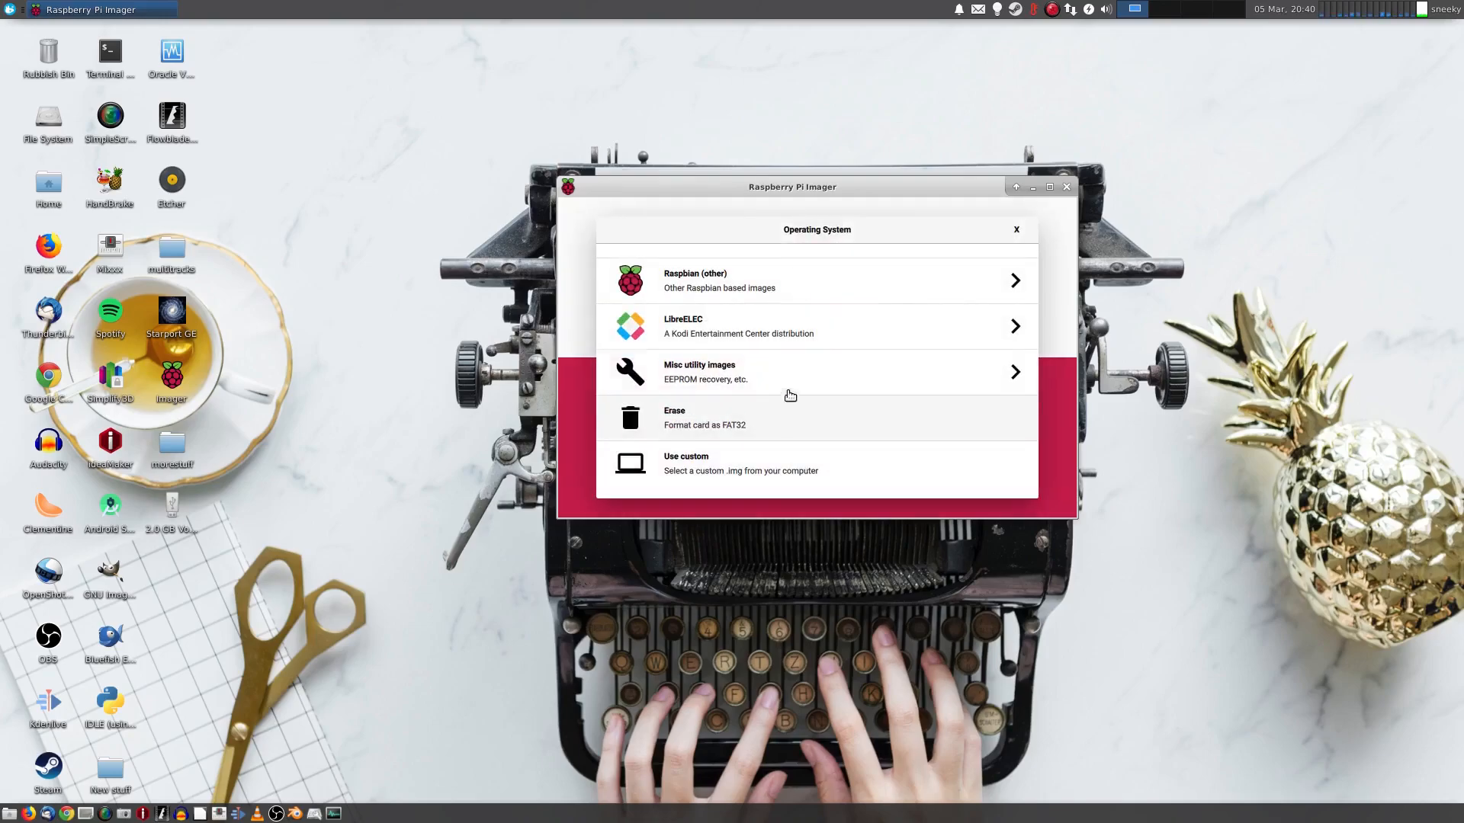
{"action": "left_click", "coordinate": [788, 280]}
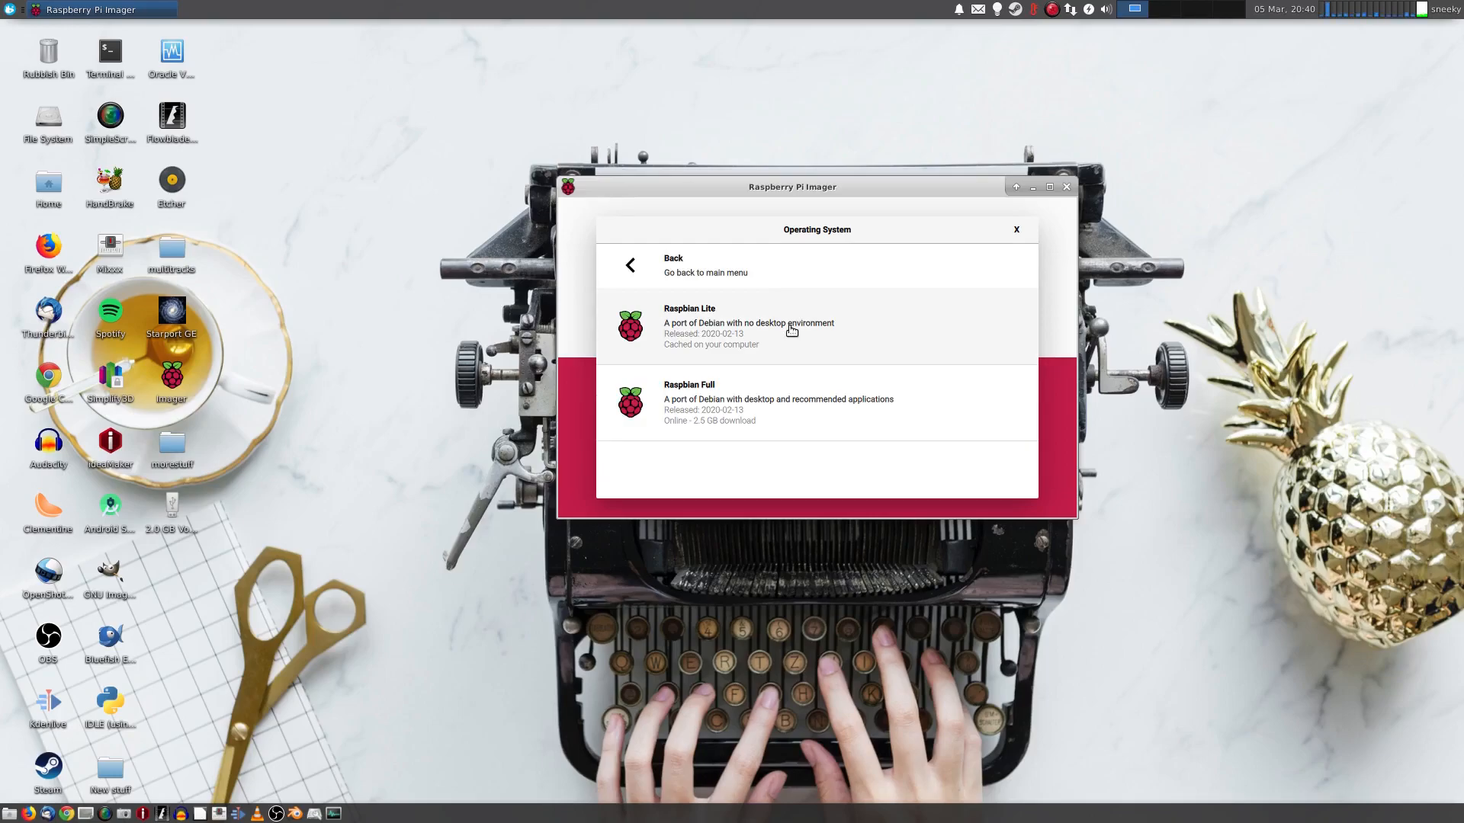
{"action": "left_click", "coordinate": [747, 326]}
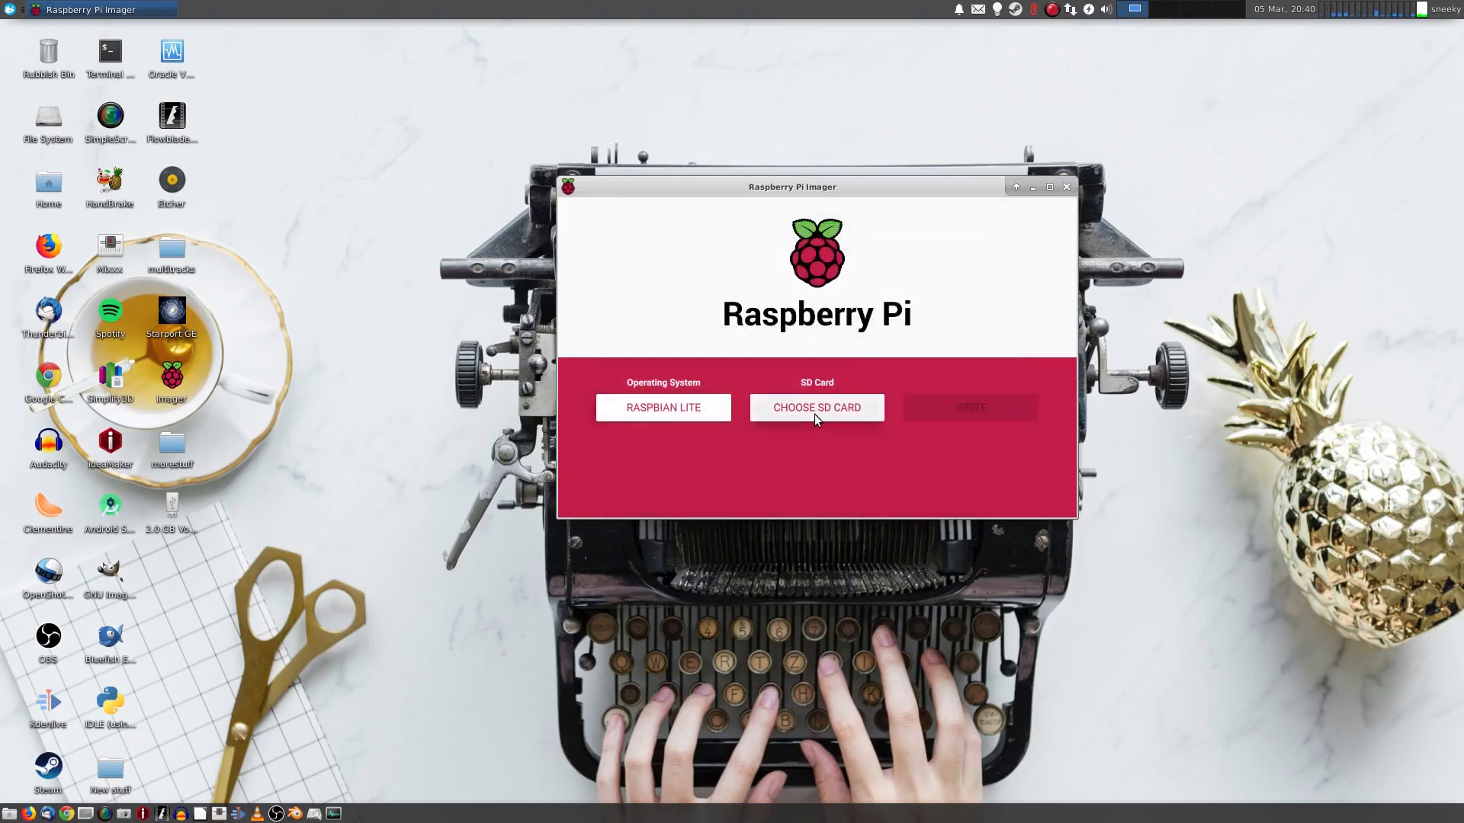
{"action": "left_click", "coordinate": [814, 409]}
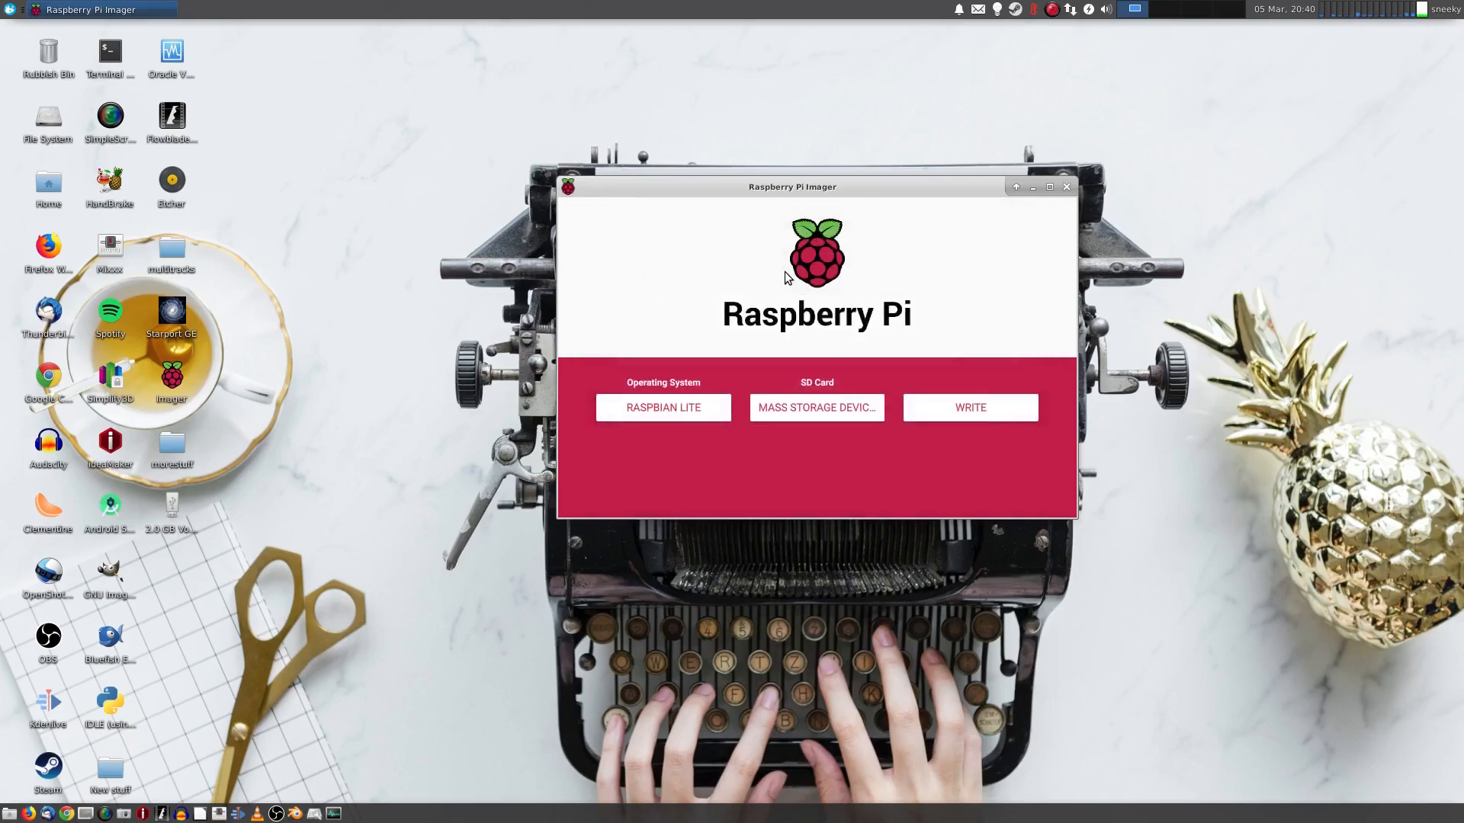
{"action": "mouse_move", "coordinate": [726, 508]}
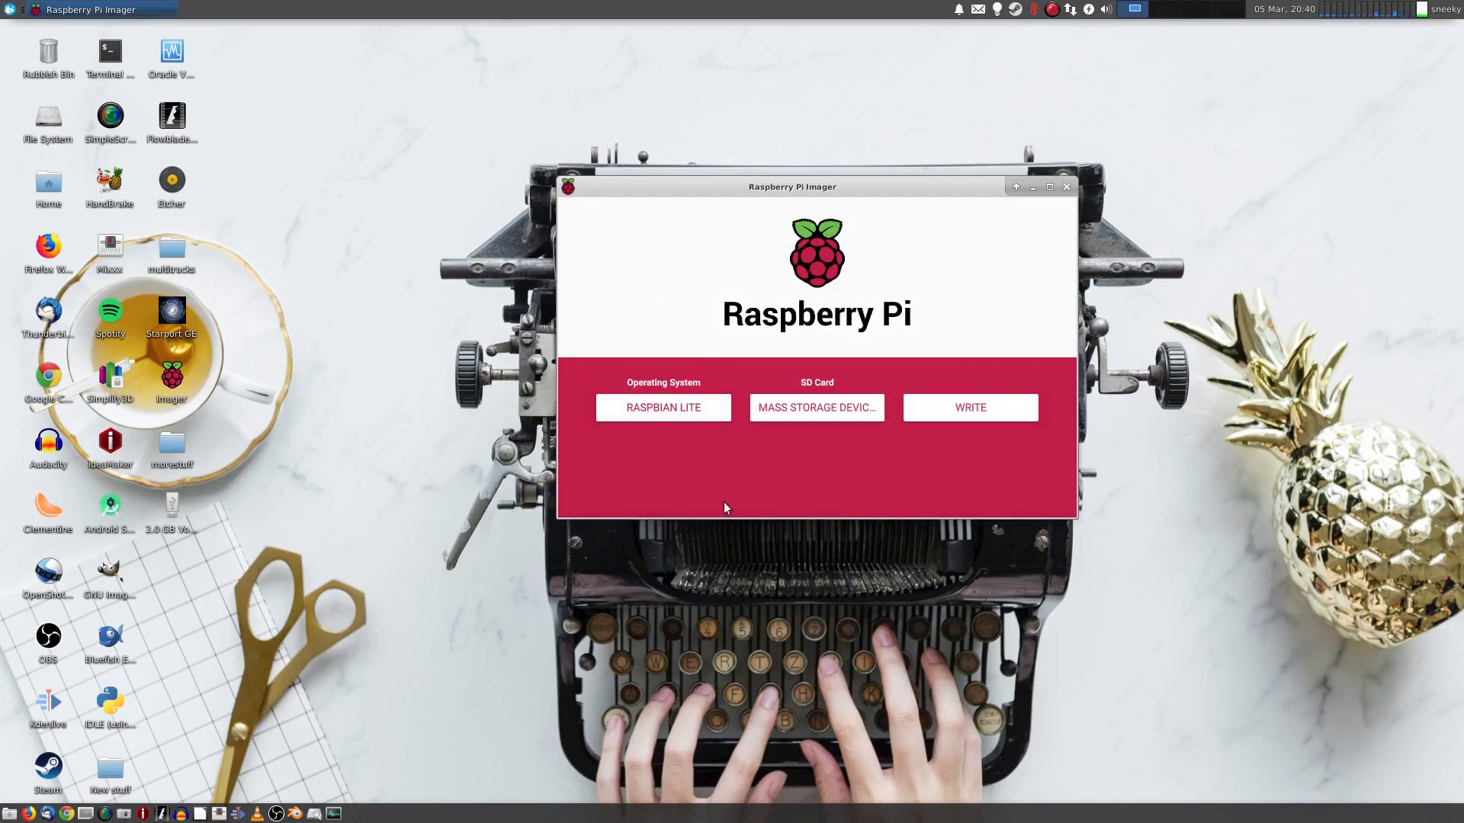
- Start the write and authenticate with the password so Raspbian Lite begins writing to the card
{"action": "left_click", "coordinate": [970, 408]}
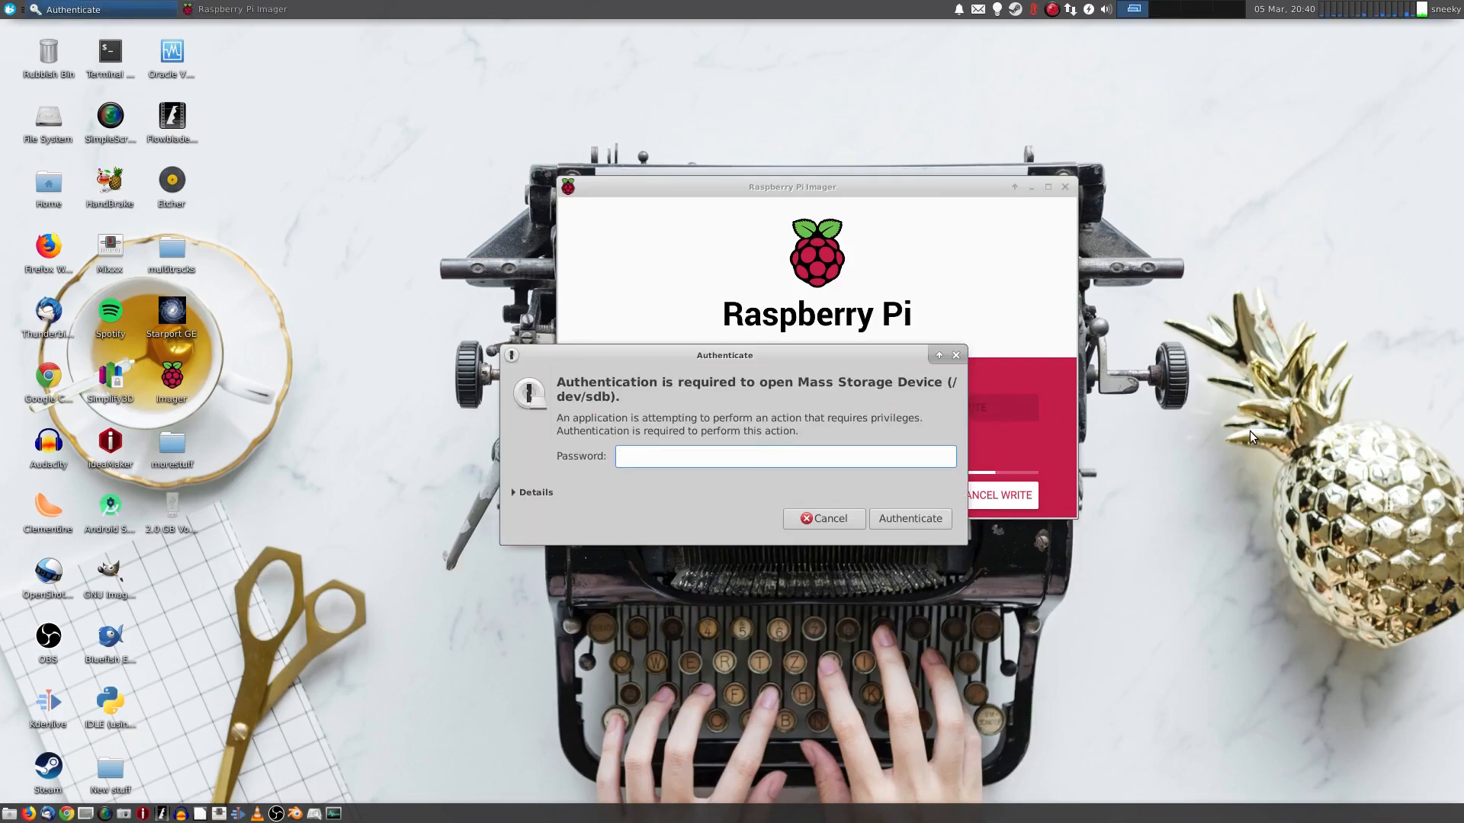
{"action": "type", "text": "password"}
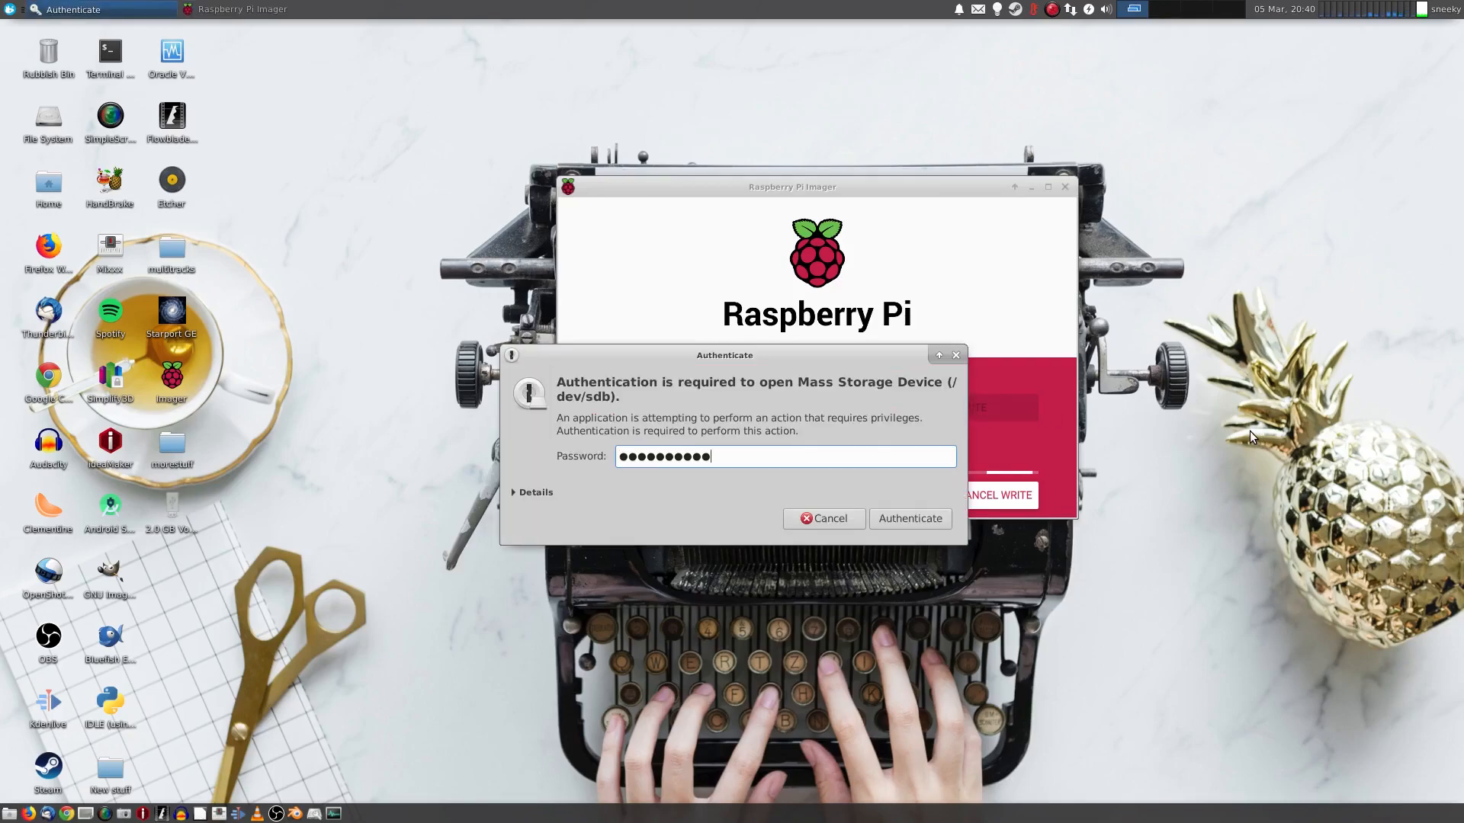
{"action": "left_click", "coordinate": [909, 519]}
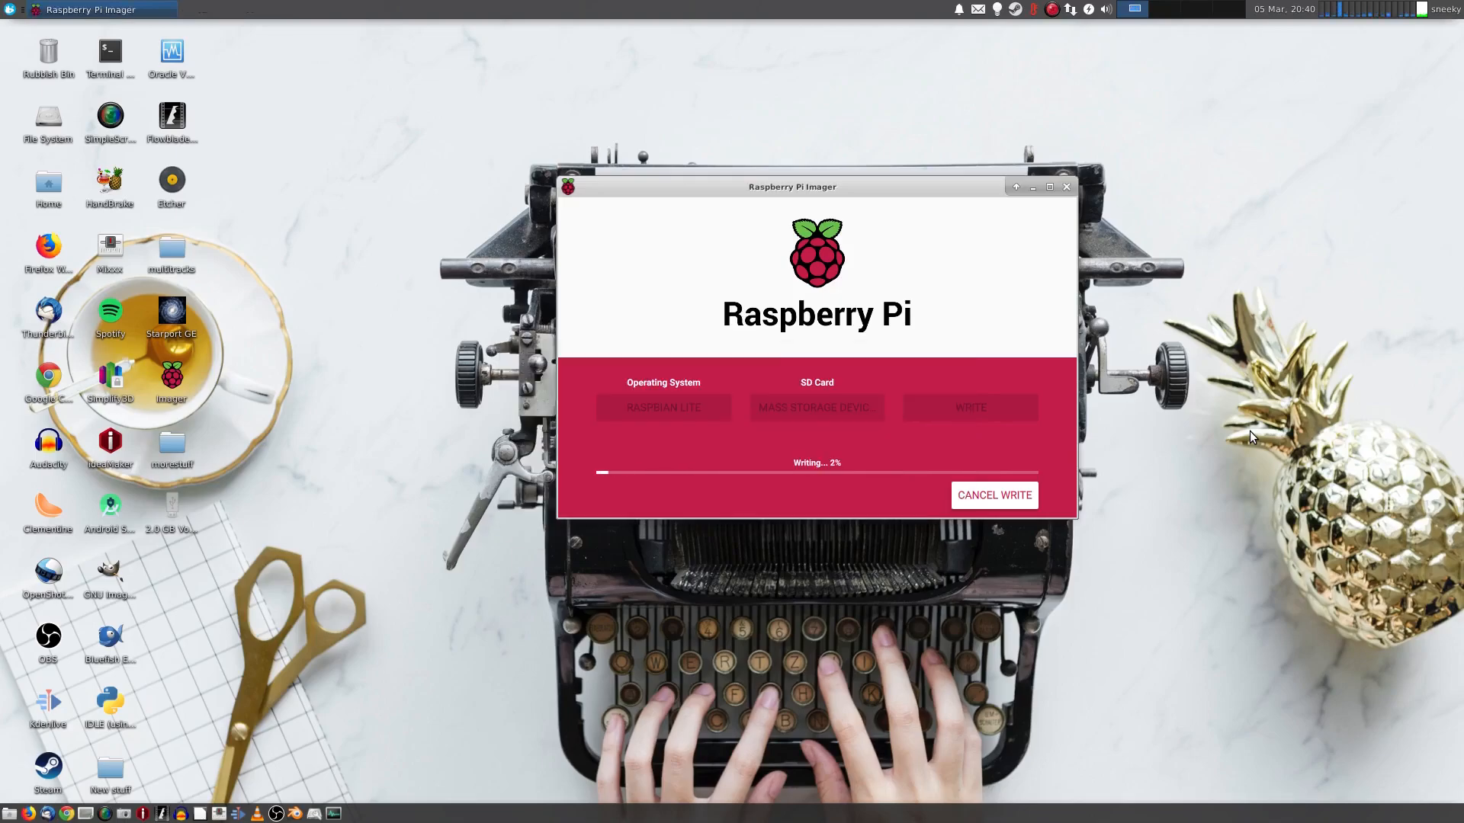